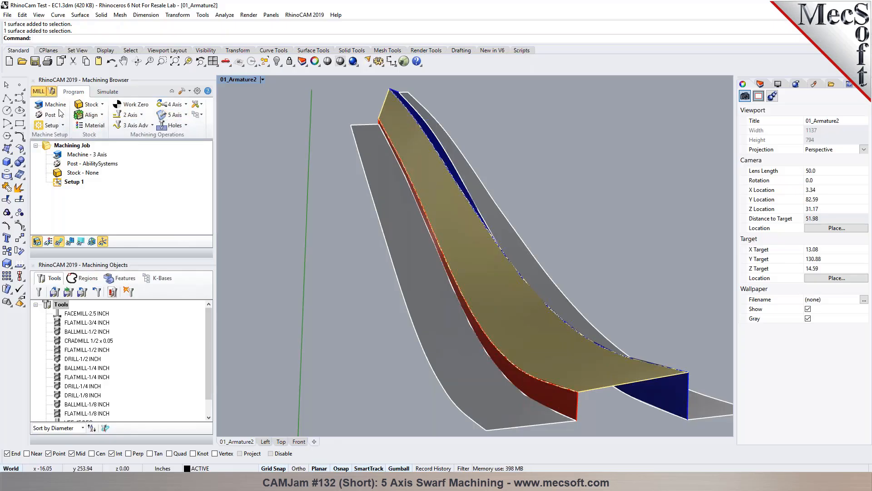
Bring up Machine Tool Setup from the Machining Browser and show the Number of Axes choices
click(53, 104)
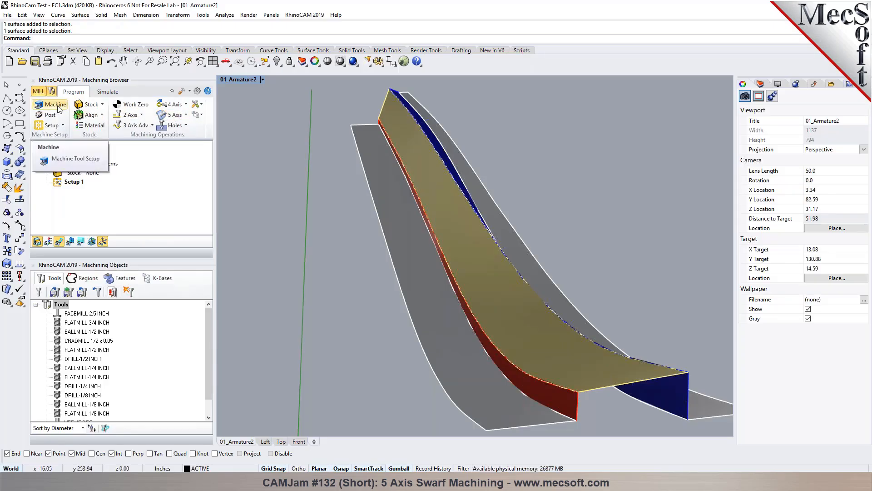
click(76, 158)
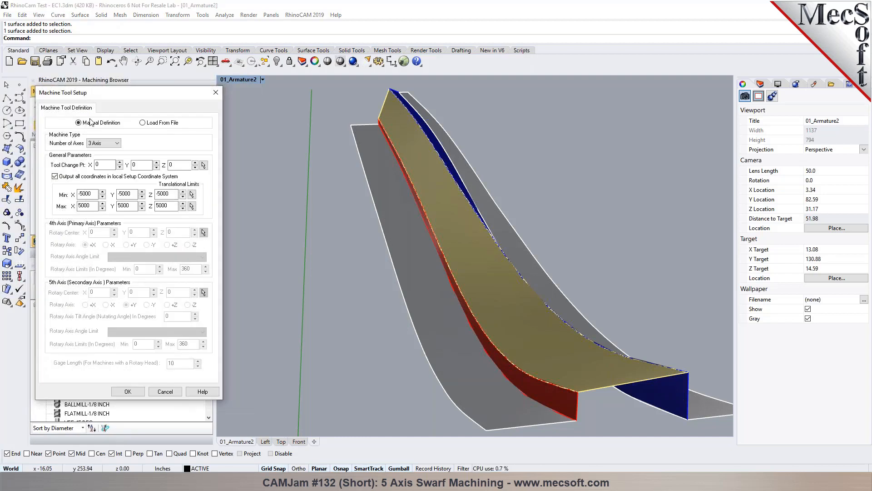
click(115, 143)
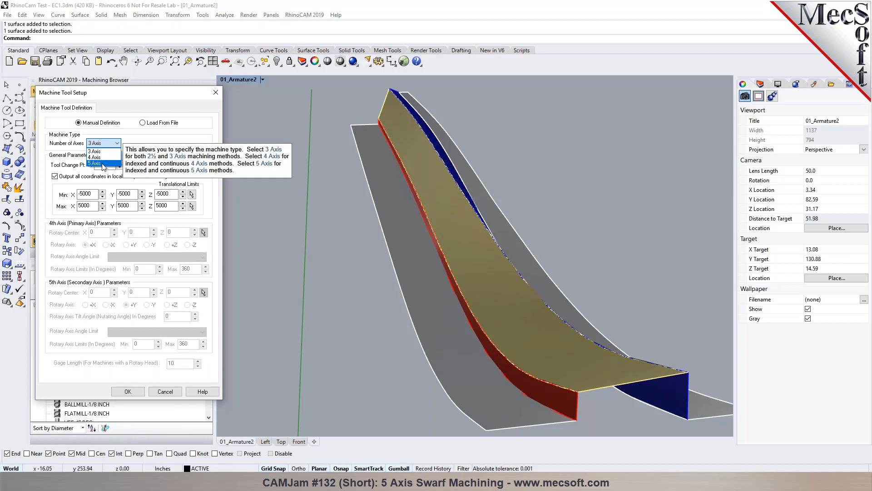
Set the machine to 5 Axis and keep the Head-Head configuration
click(103, 164)
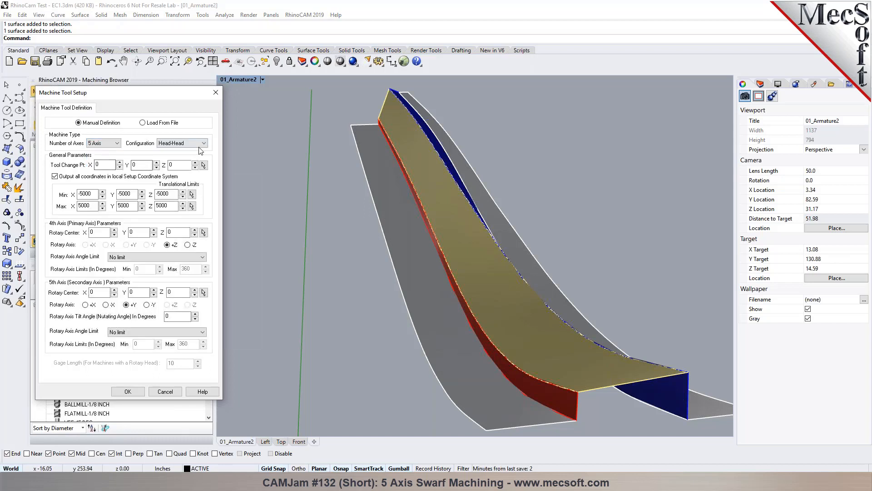
click(206, 143)
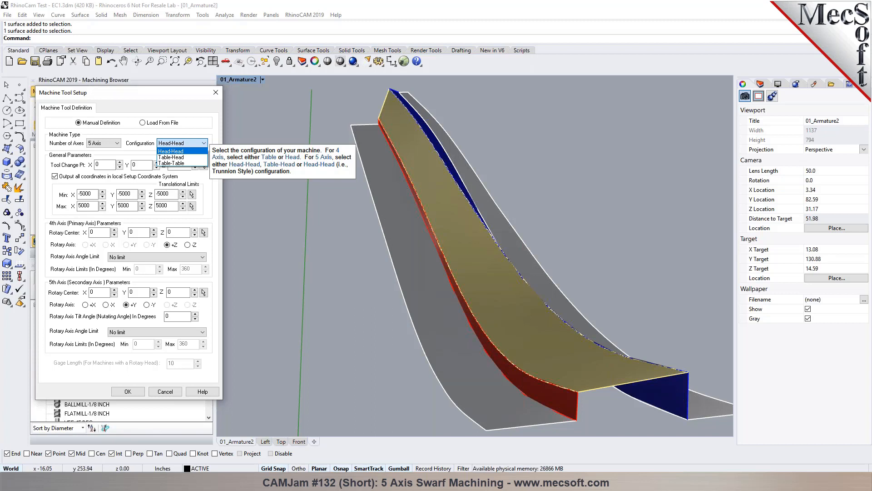
mouse_move(204, 152)
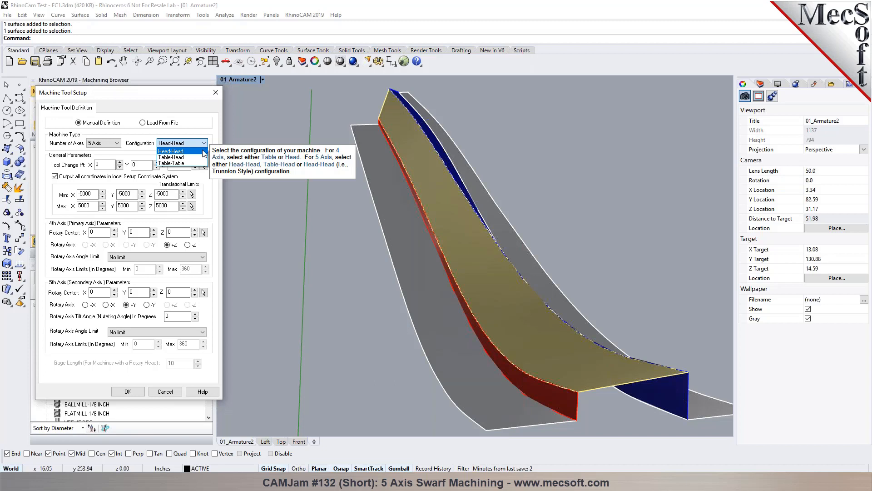
mouse_move(178, 158)
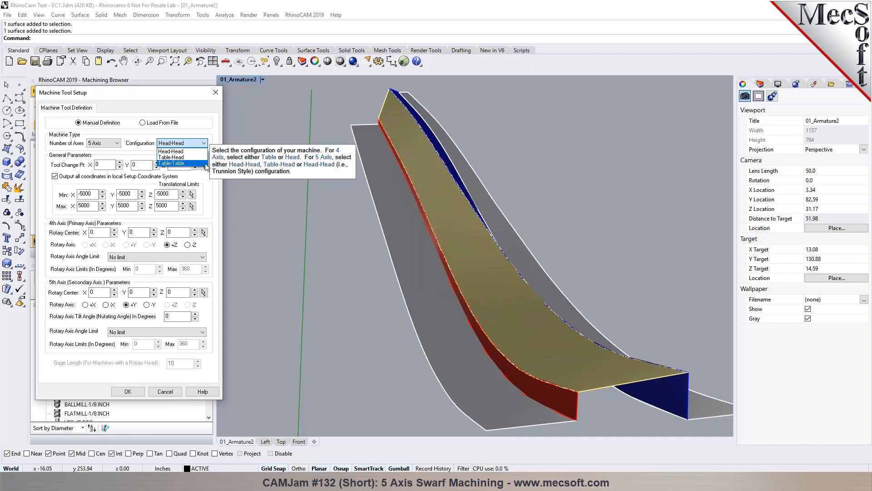
mouse_move(174, 157)
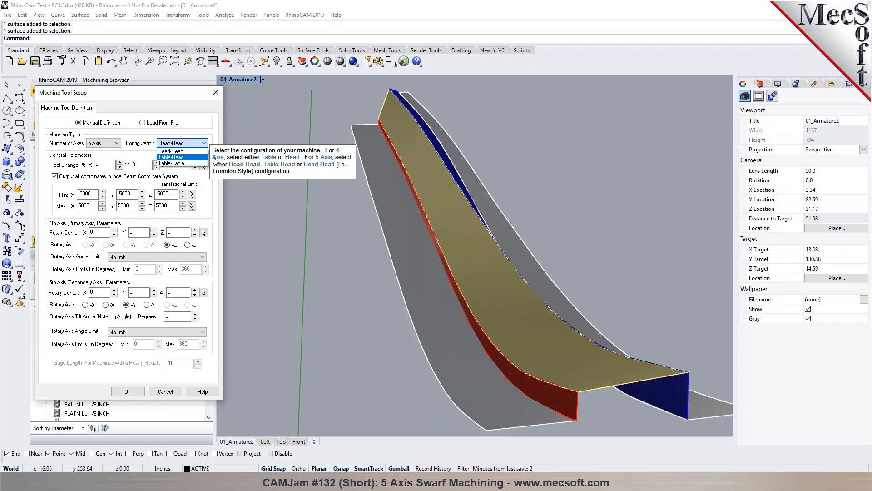
mouse_move(173, 151)
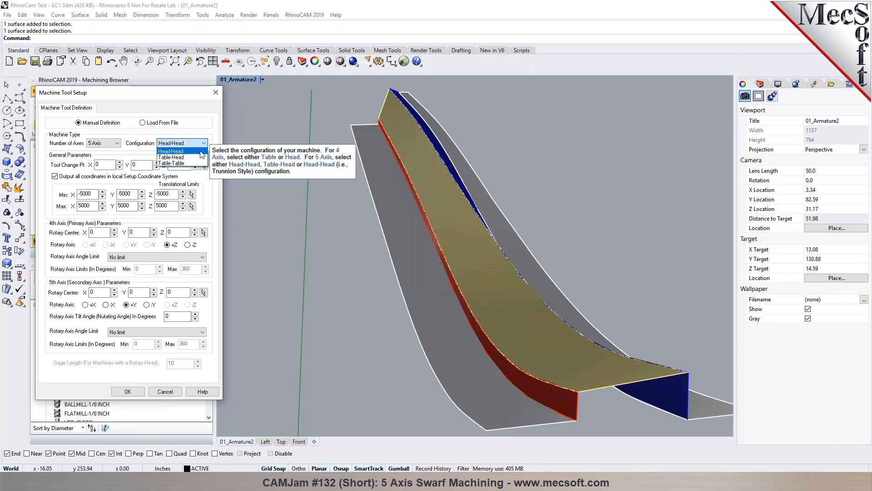
click(171, 151)
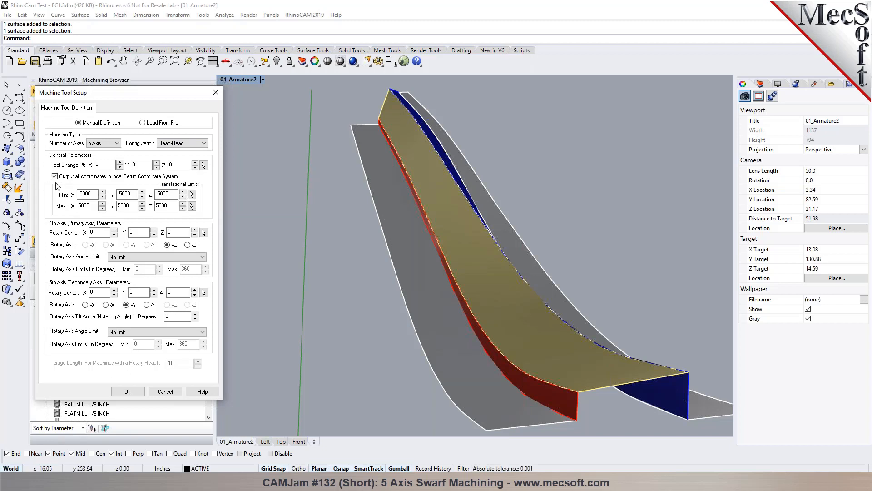
mouse_move(55, 175)
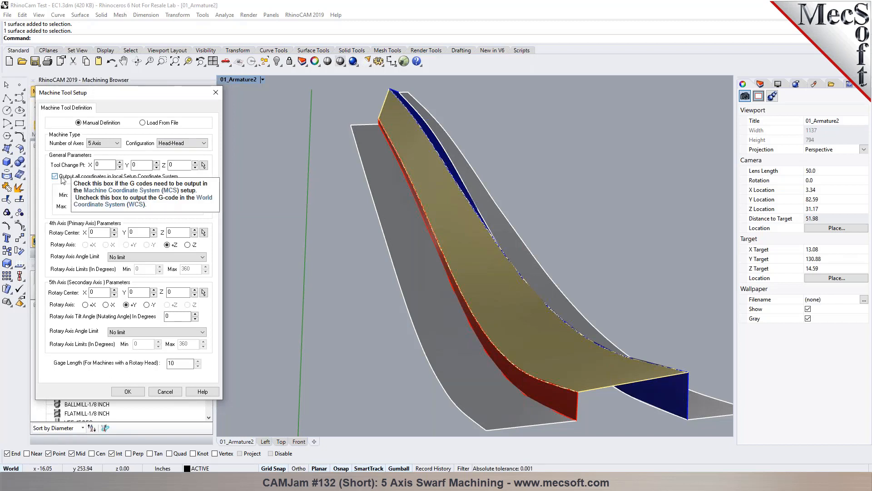
Turn off output in the local Setup Coordinate System and set Gage Length to 0
click(55, 176)
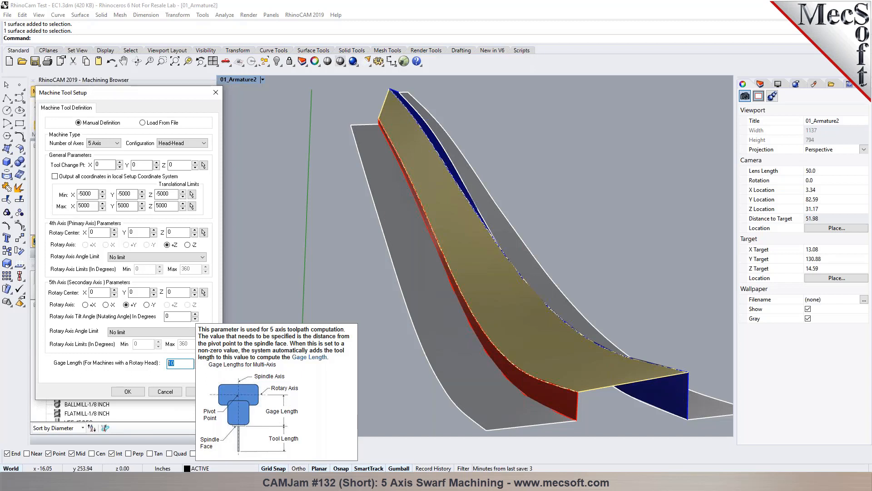
text(0)
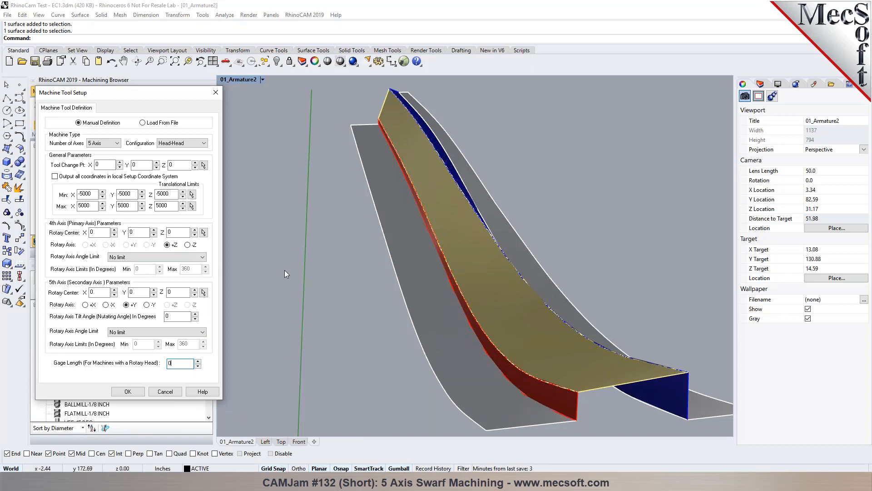
mouse_move(217, 239)
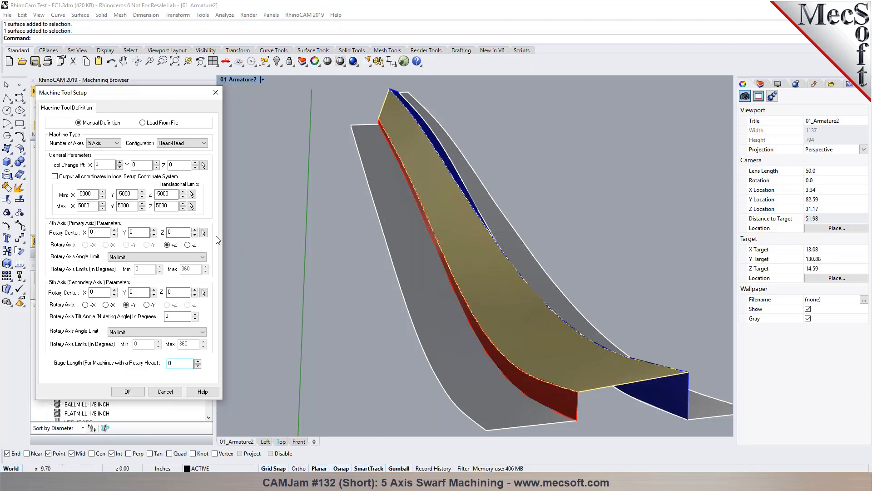
Give the 5th rotary axis user-defined angle limits of Min -110 and Max 110 degrees
click(127, 304)
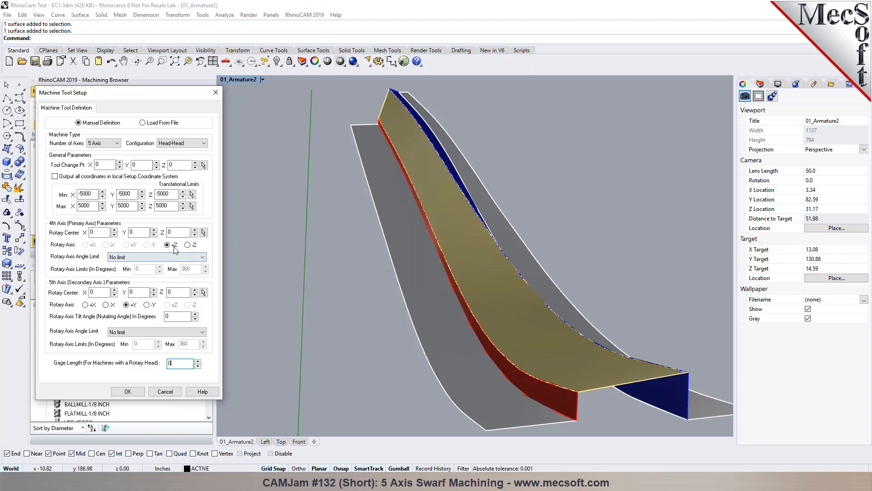
click(127, 304)
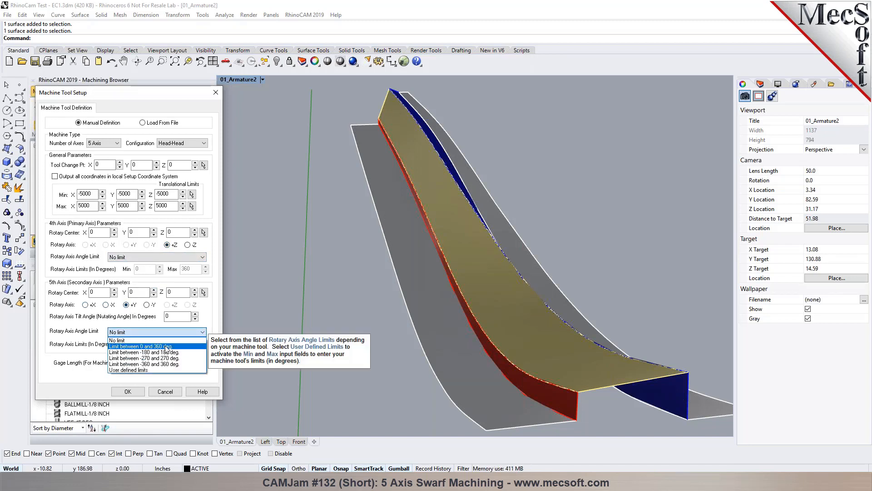
click(128, 370)
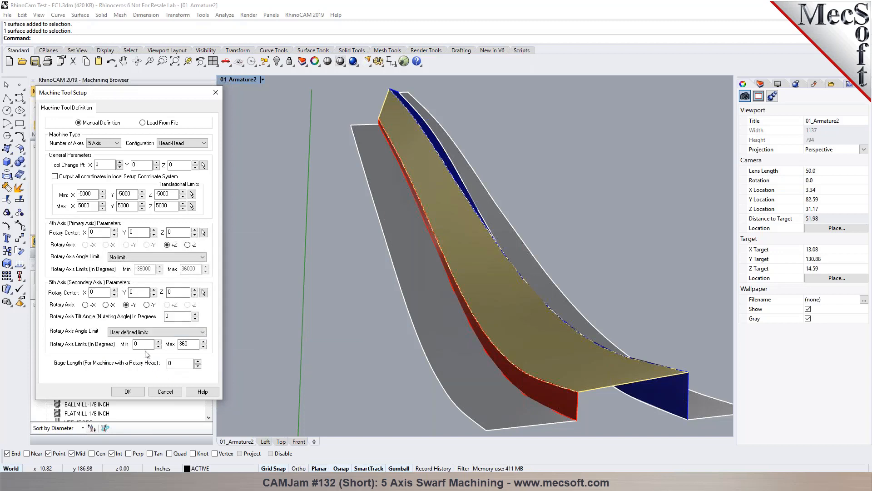
click(143, 344)
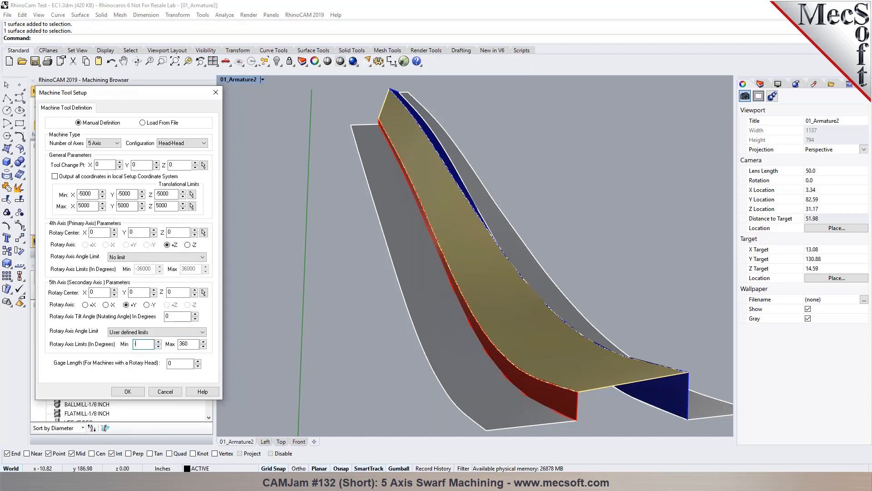
text(-100)
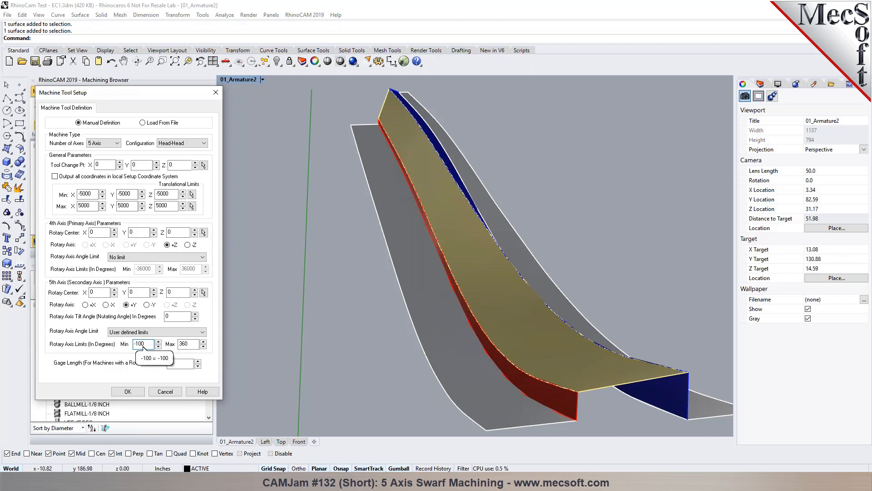
text(-110)
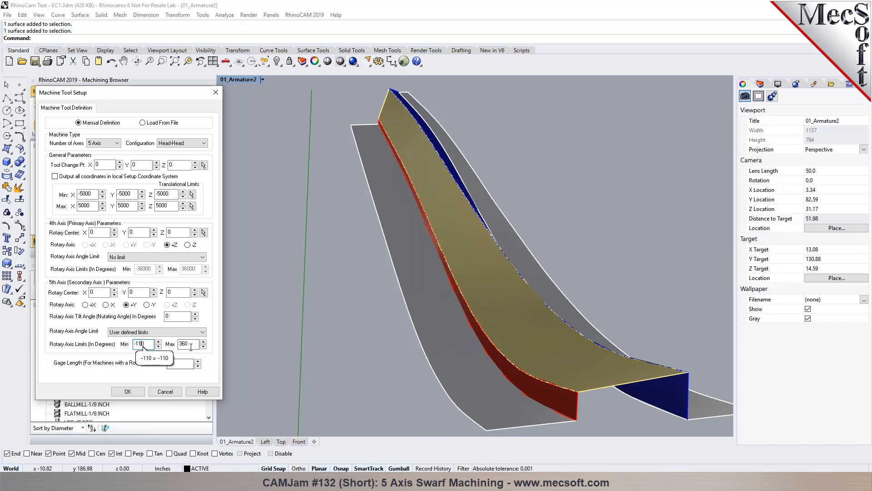
text(110)
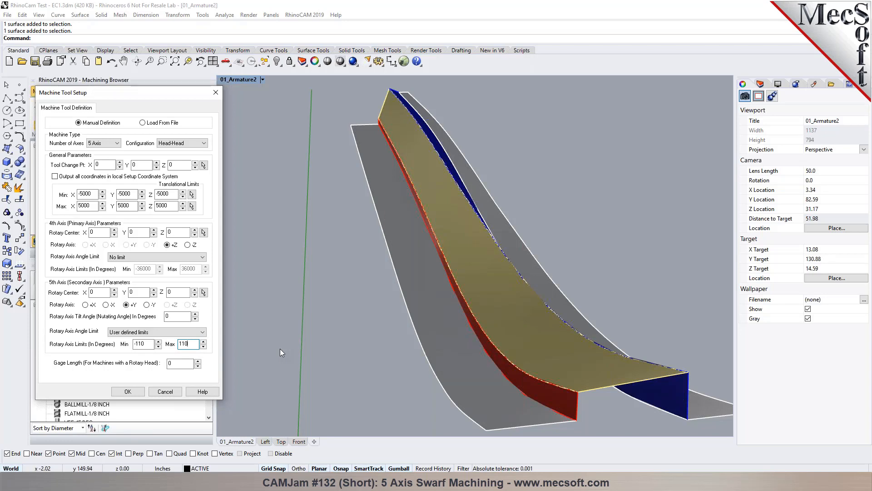
mouse_move(170, 266)
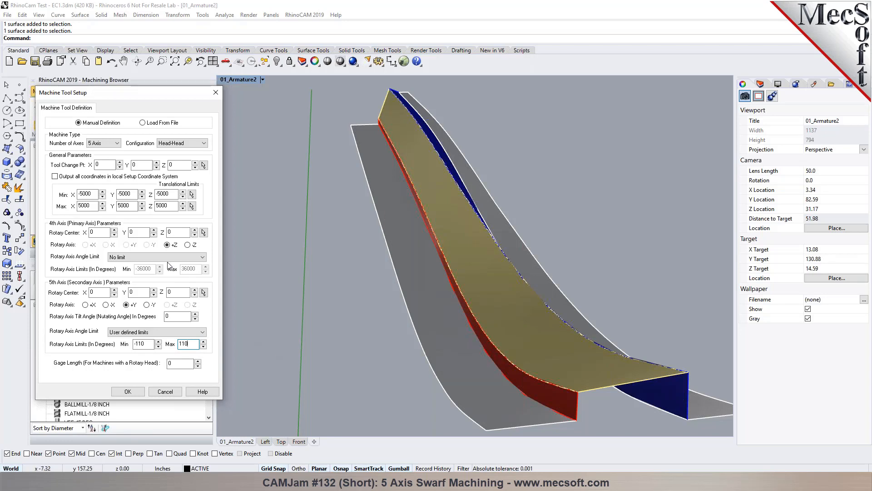
Bring up the online help page for machine setup
click(201, 391)
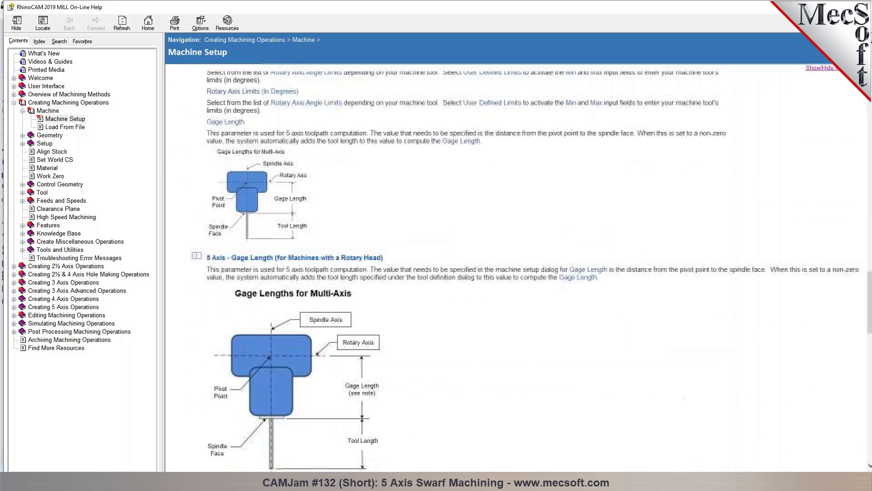
Scroll the Machine Setup help page down to the Gage Length section
scroll(down, 3)
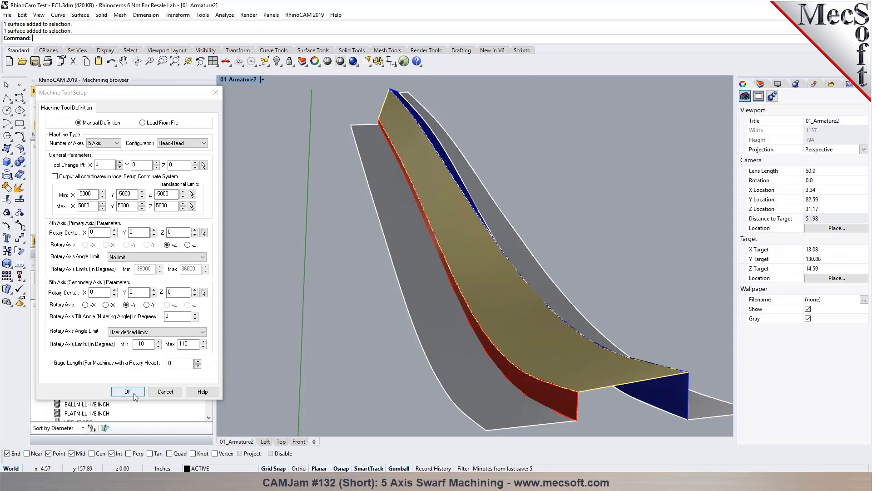
Accept the 5-axis machine setup so the job lists Machine - 5 Axis
click(128, 391)
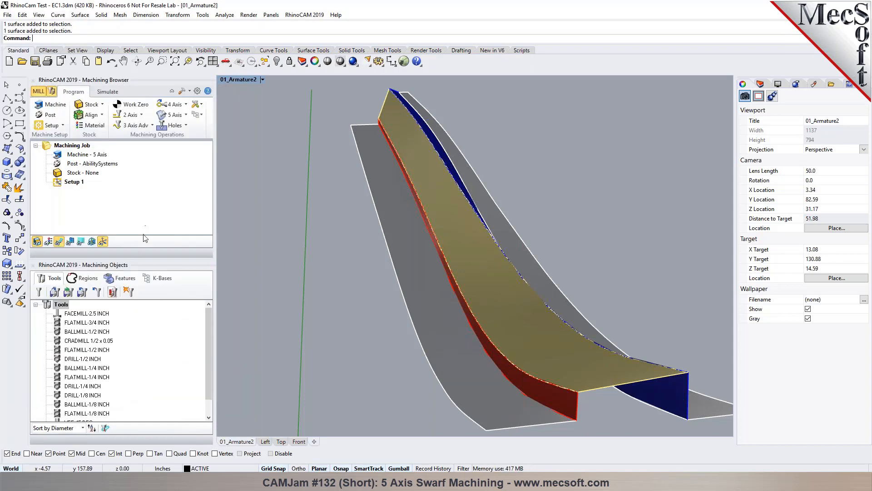
mouse_move(264, 220)
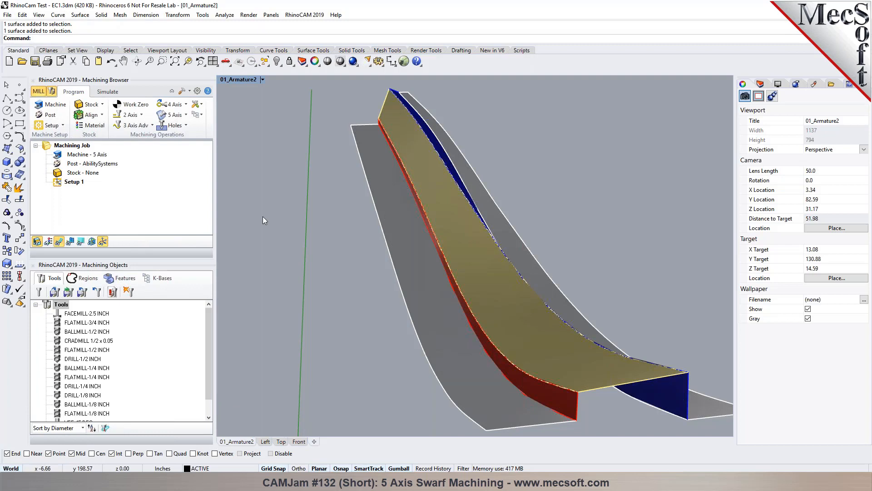
mouse_move(266, 217)
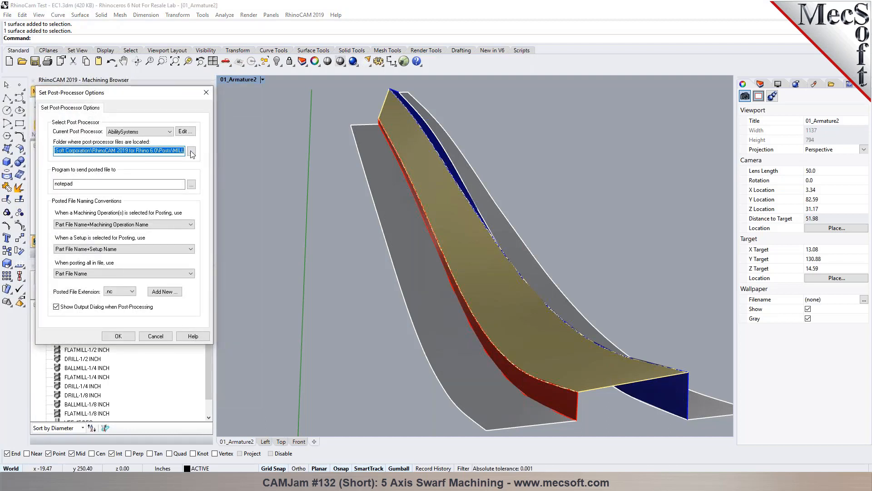
Point the post folder at Posts\5AXIS and make Fagor-8065-5Axis the current post processor
click(191, 152)
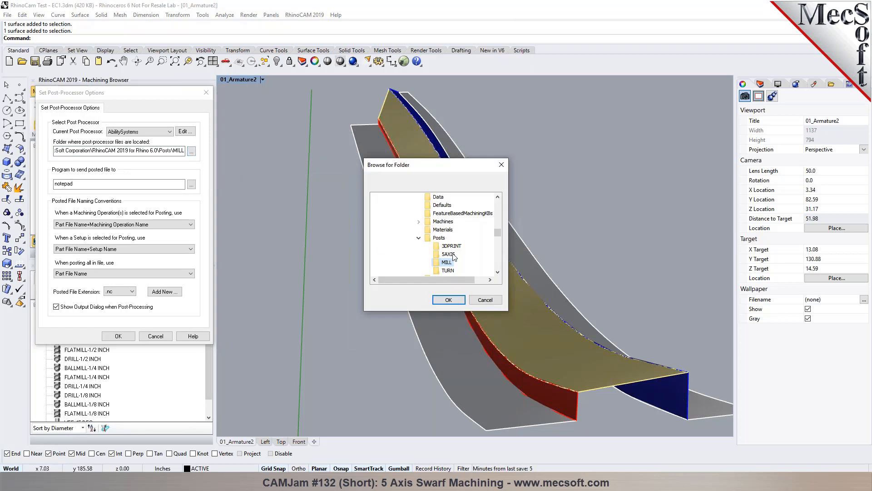
click(448, 255)
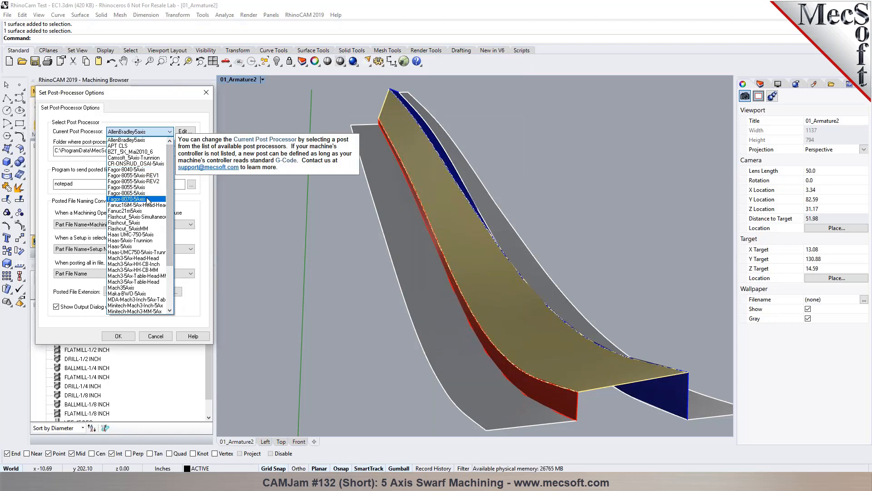
mouse_move(133, 187)
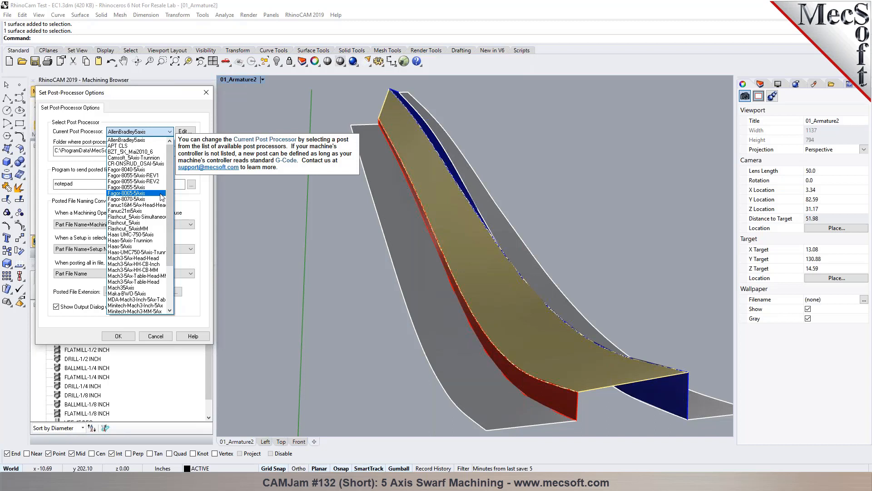
click(134, 192)
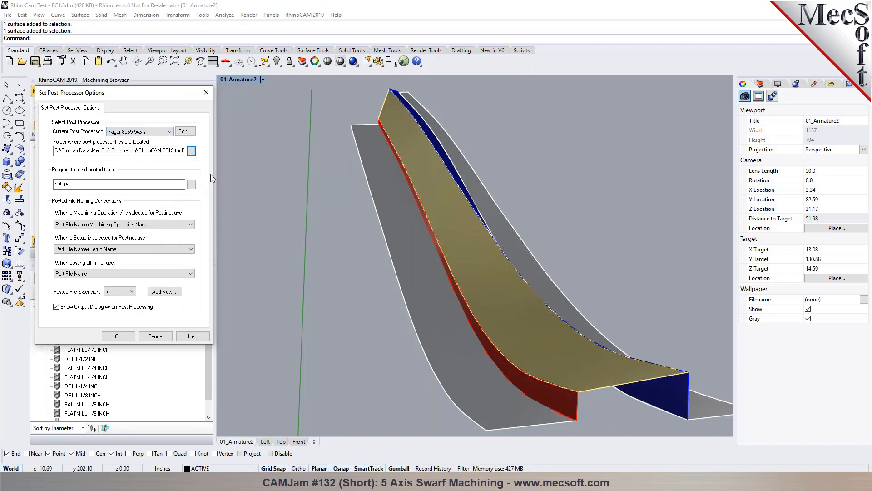
mouse_move(278, 192)
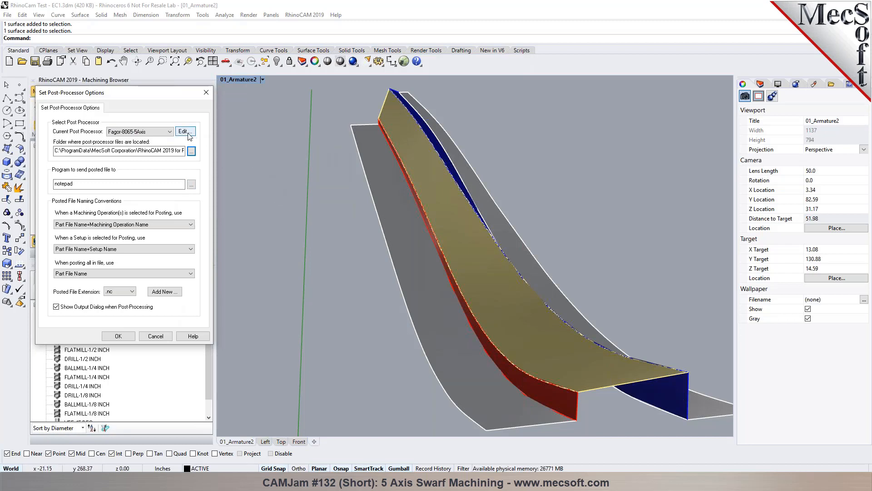
Convert and edit the Fagor-8065-5Axis post, examining the G4851 code in the tool load macro
click(182, 131)
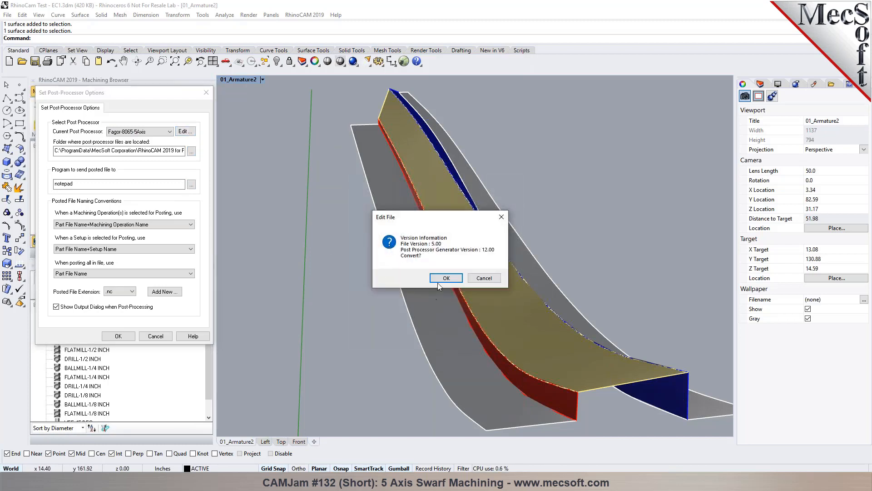
click(445, 278)
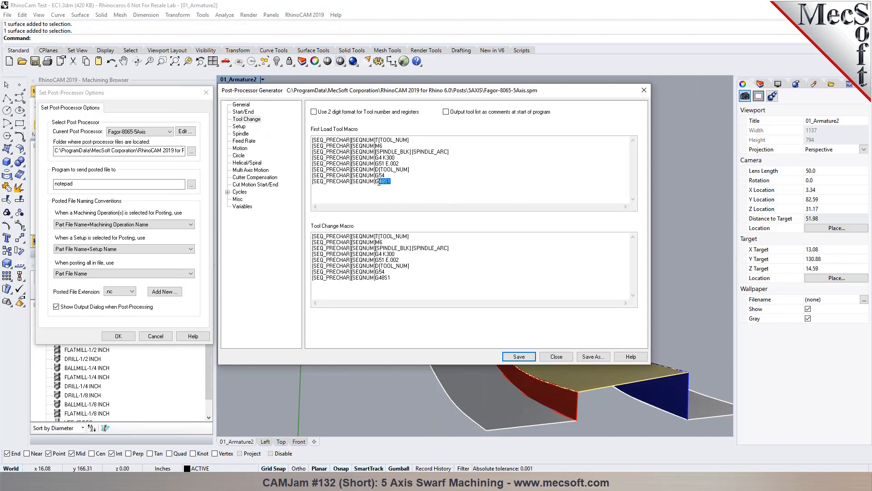
triple_click(351, 182)
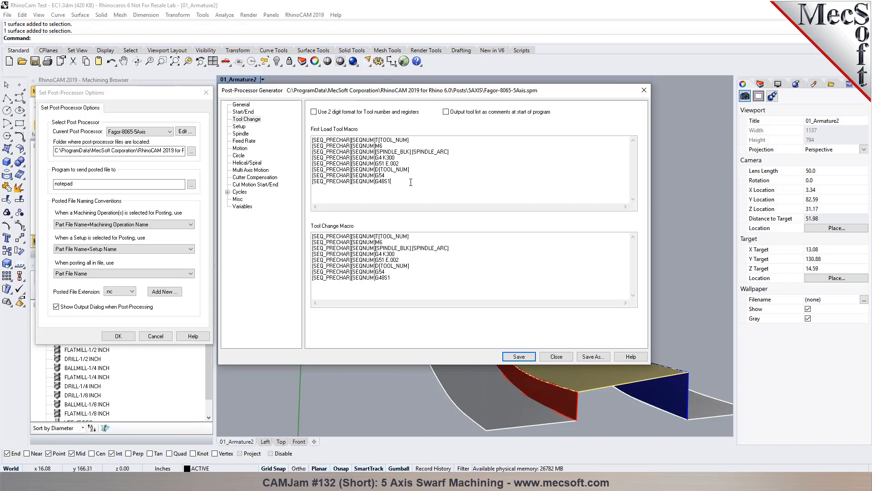
click(391, 182)
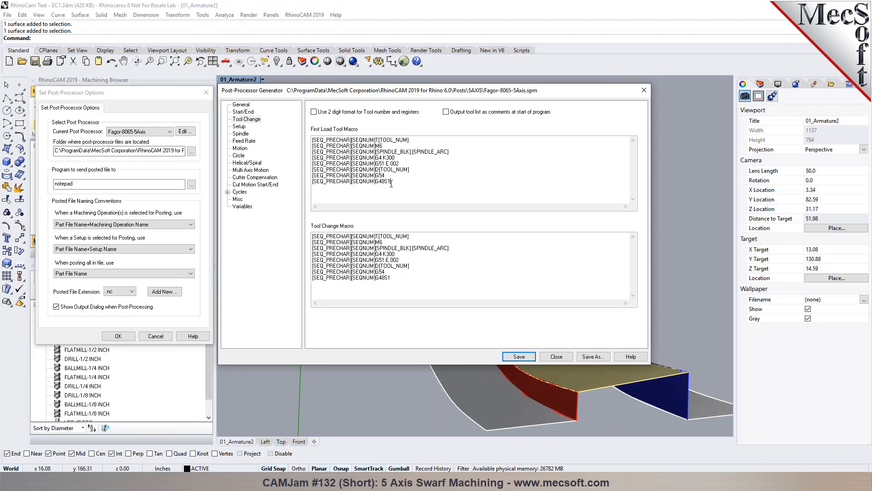
Review the Start/End code and the Multi Axis Motion settings with C and B rotation axes
click(243, 112)
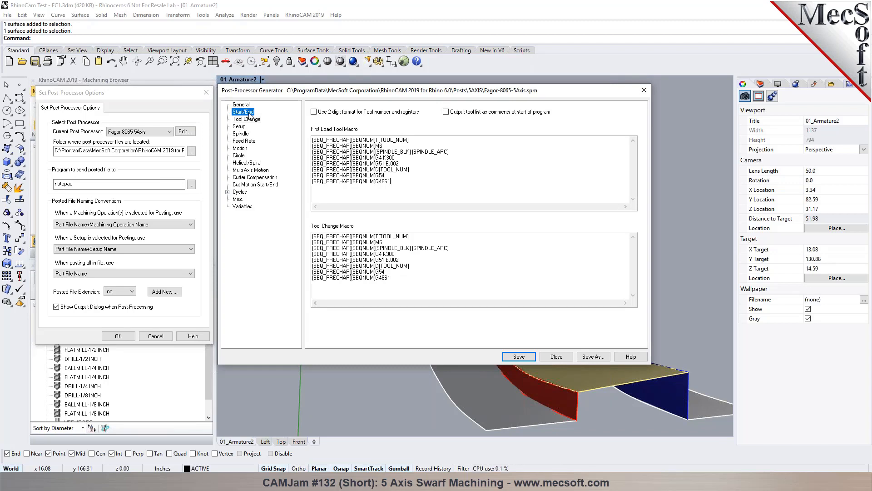
click(243, 111)
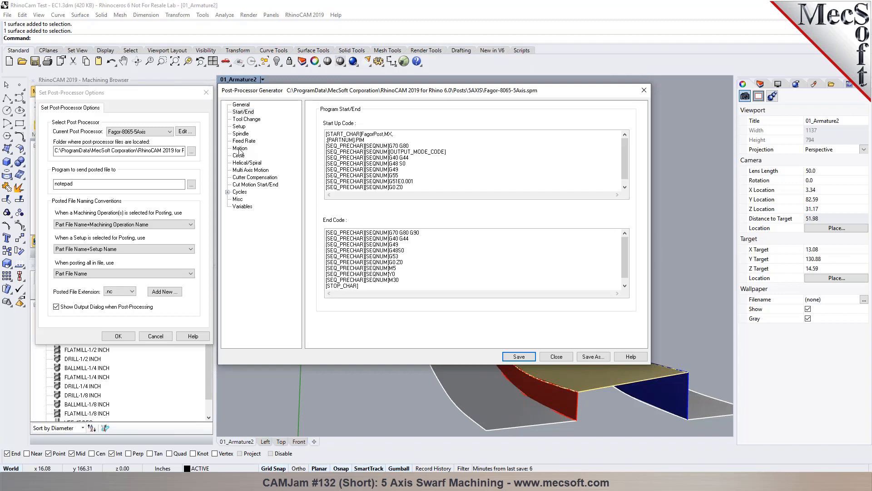
click(250, 170)
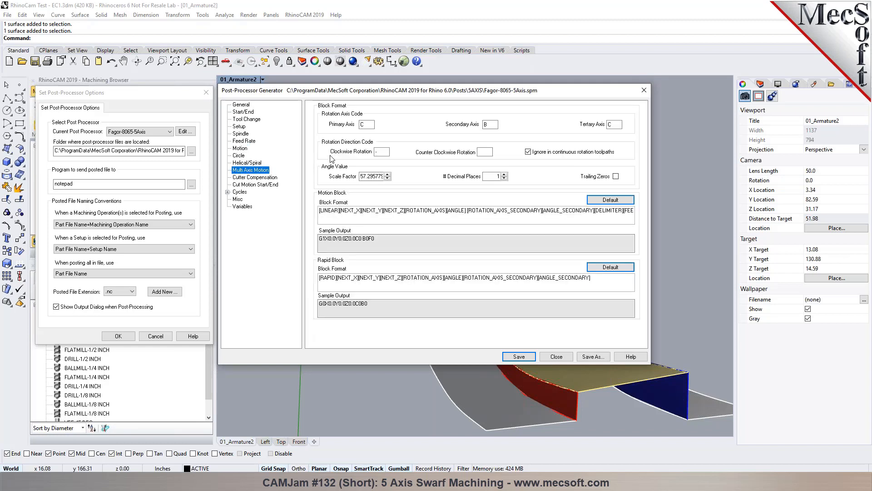
click(367, 125)
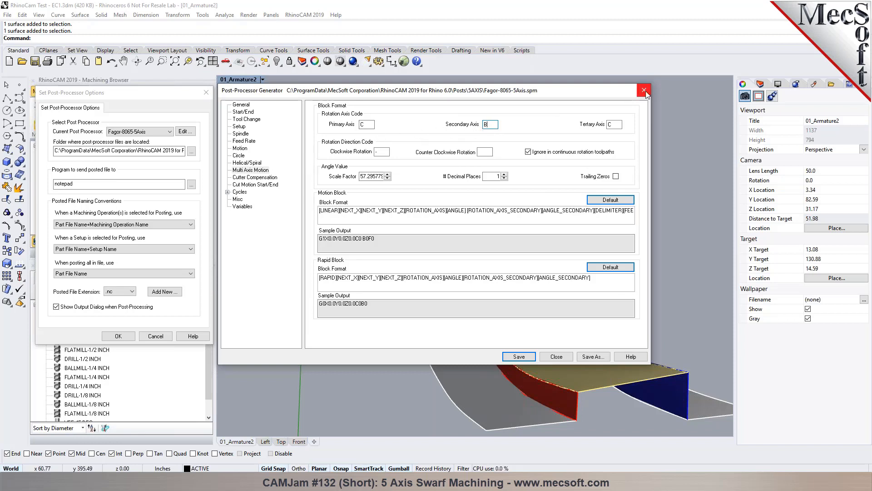
Close the post generator and apply Fagor-8065-5Axis as the job's post with the .nc extension
click(644, 90)
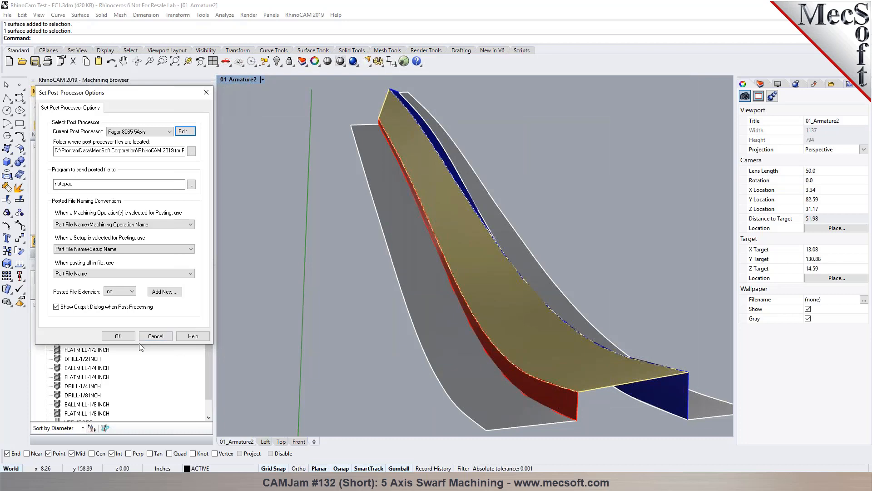
click(117, 290)
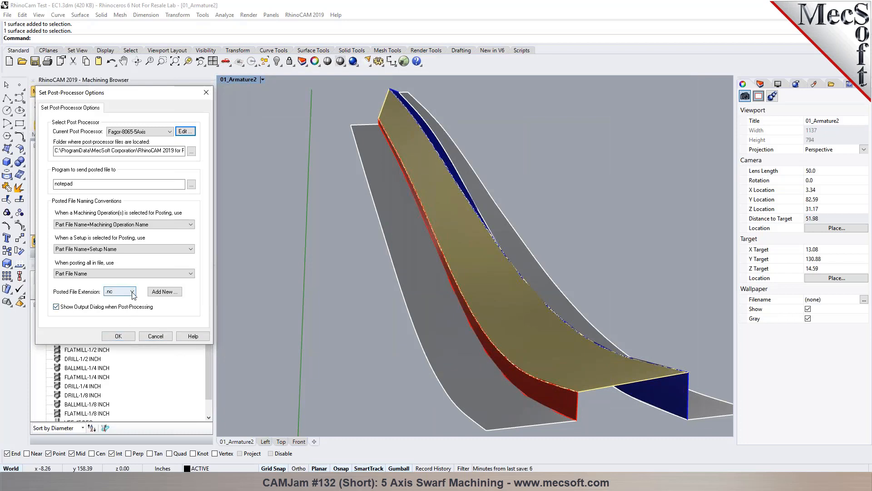
click(132, 290)
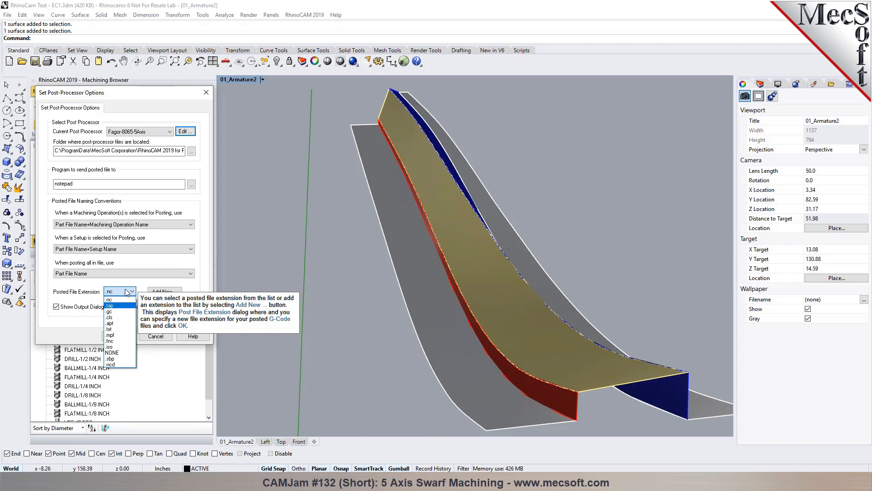
click(109, 299)
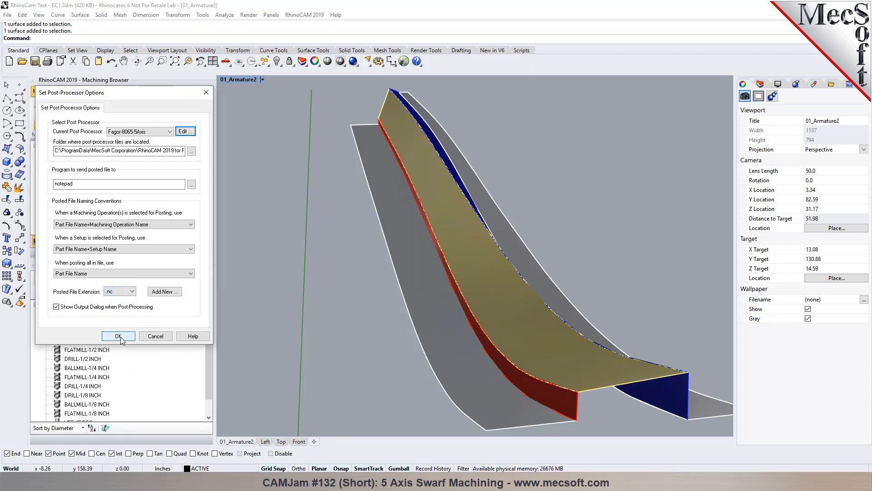
click(118, 337)
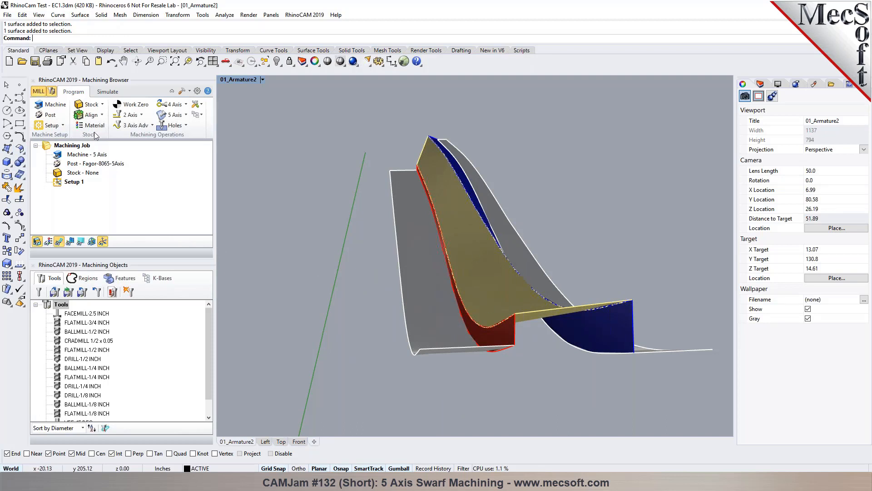
Create a Part Box Stock around the part with zero offsets
click(88, 104)
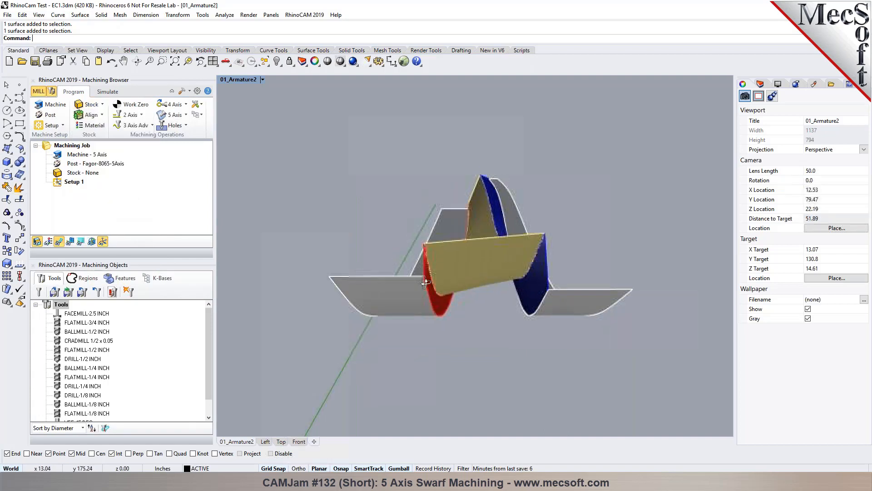
click(90, 103)
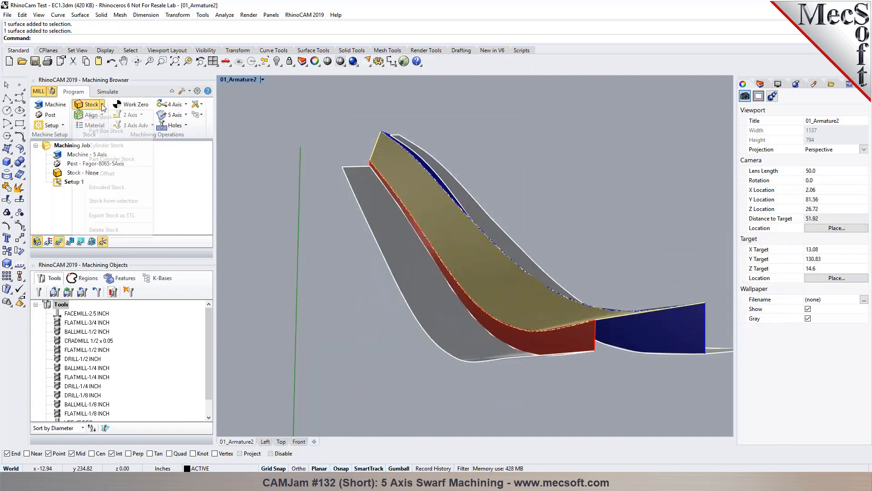
click(90, 104)
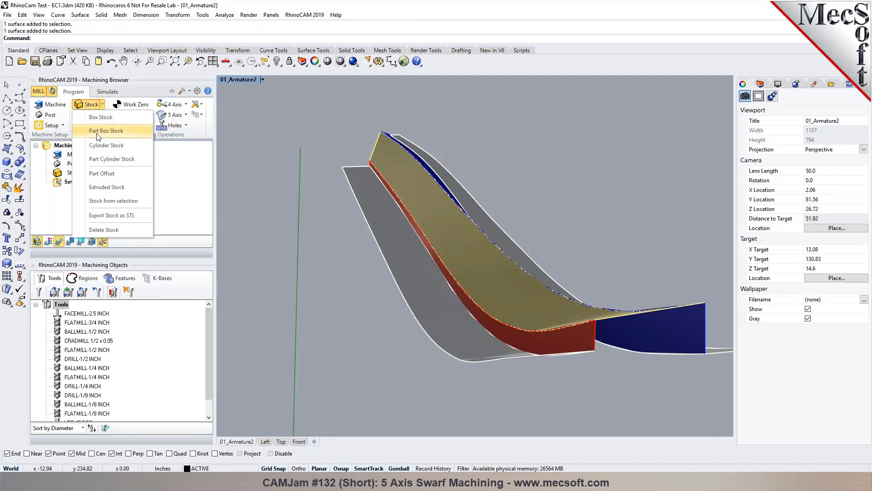
click(106, 130)
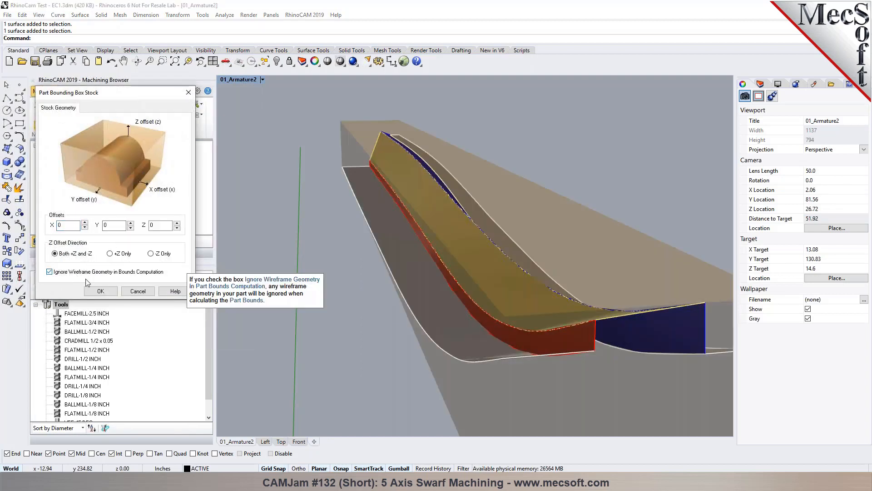
click(100, 291)
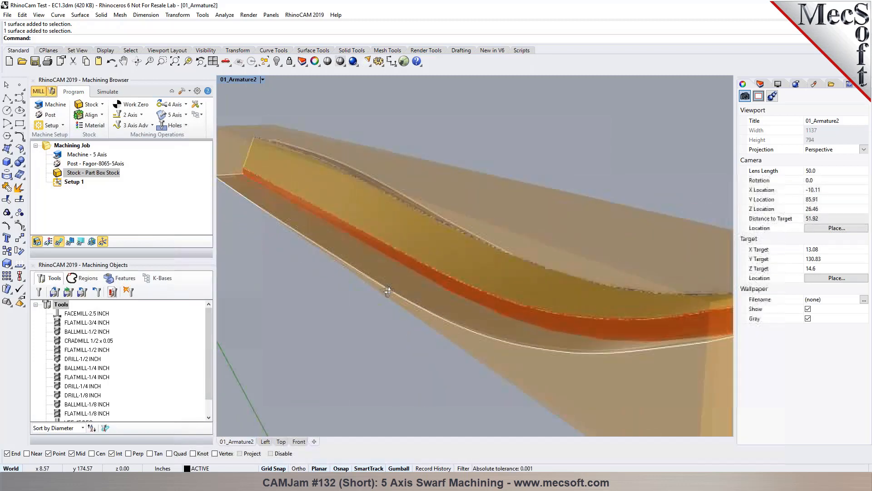
drag(390, 292, 375, 294)
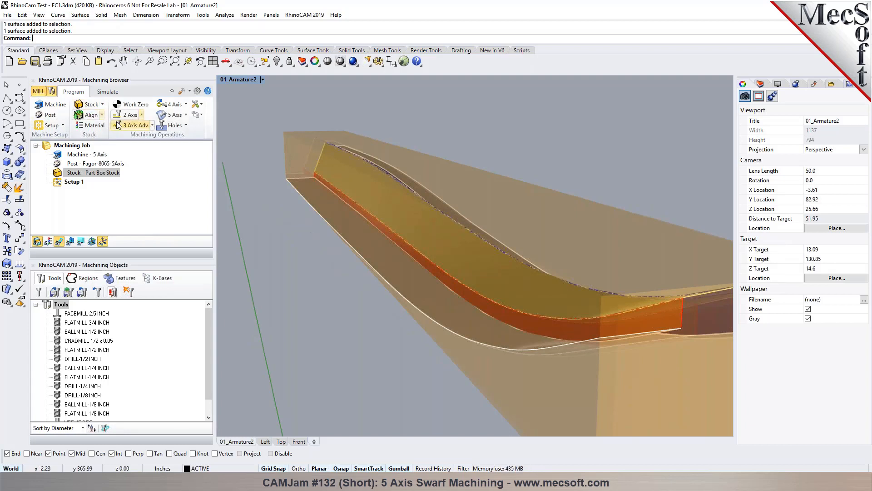
Browse past the advanced 3-axis operations to the 5-axis operation list
click(132, 125)
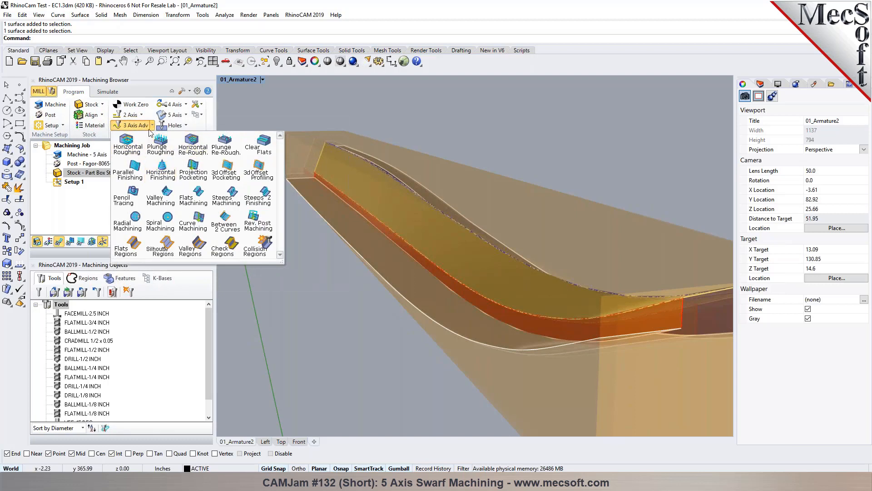
click(174, 114)
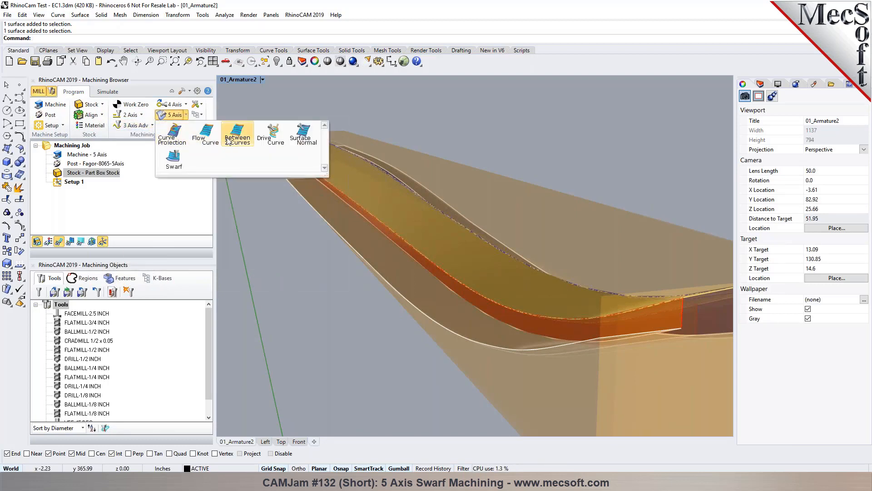
mouse_move(251, 190)
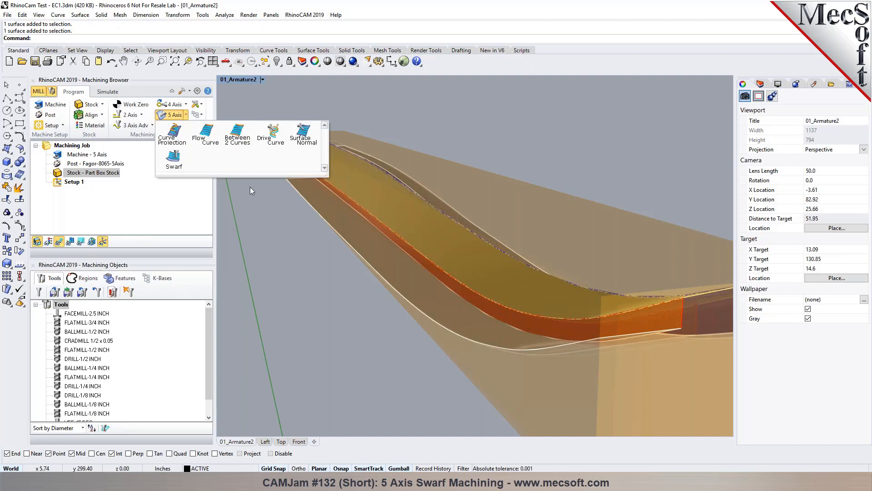
mouse_move(259, 227)
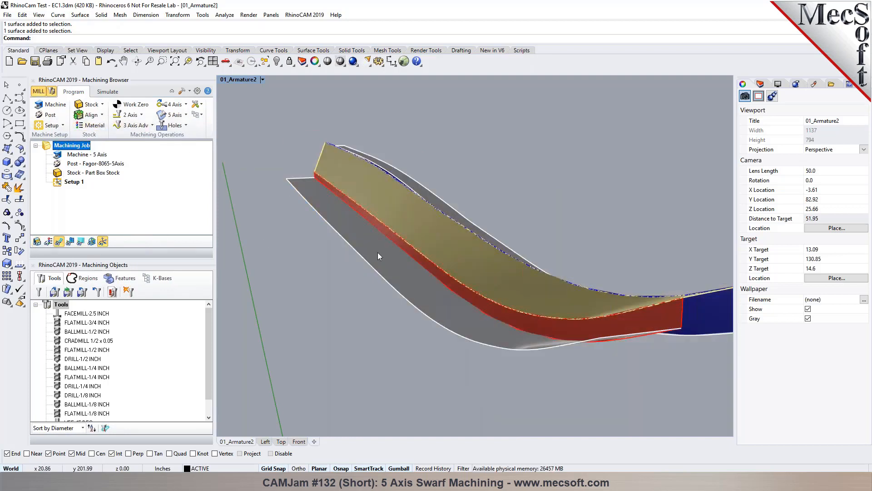
mouse_move(402, 235)
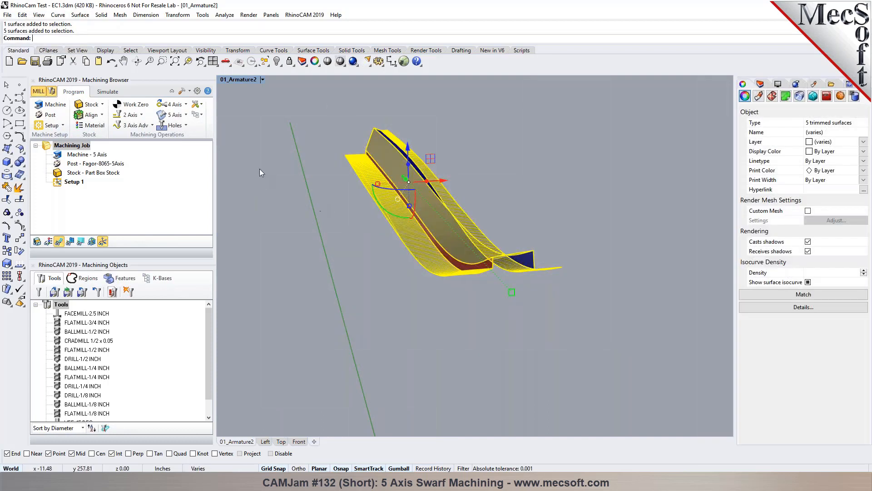
mouse_move(232, 154)
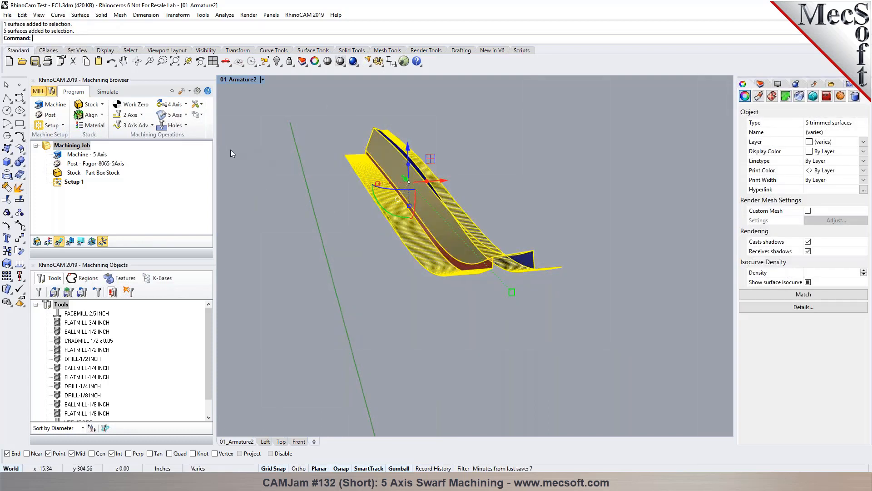
click(89, 104)
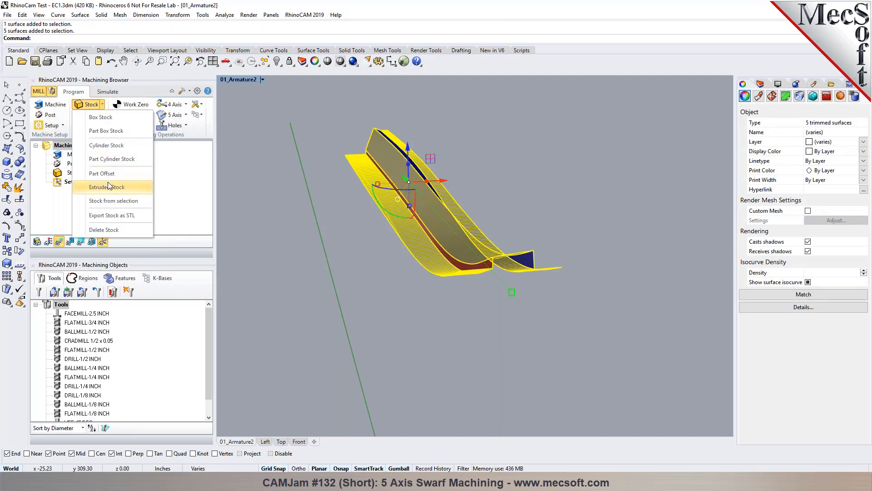
click(107, 186)
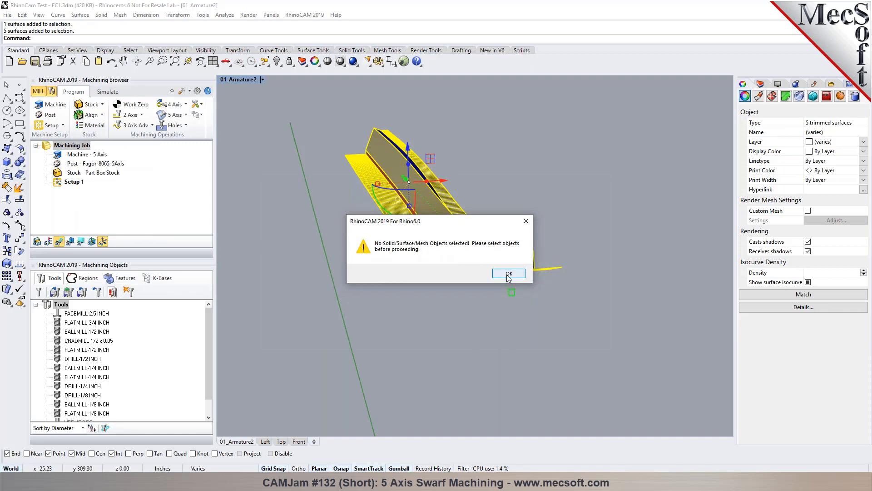
click(507, 273)
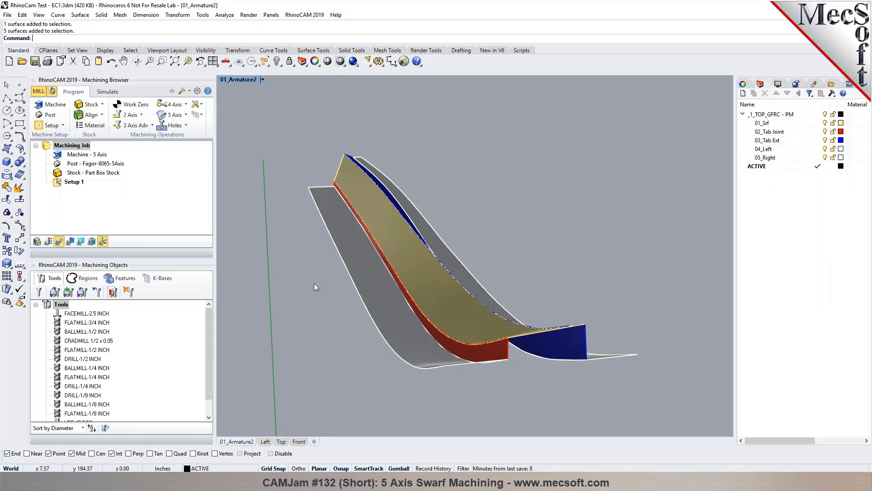
Delete the Part Box Stock so the machining job lists Stock - None
click(92, 173)
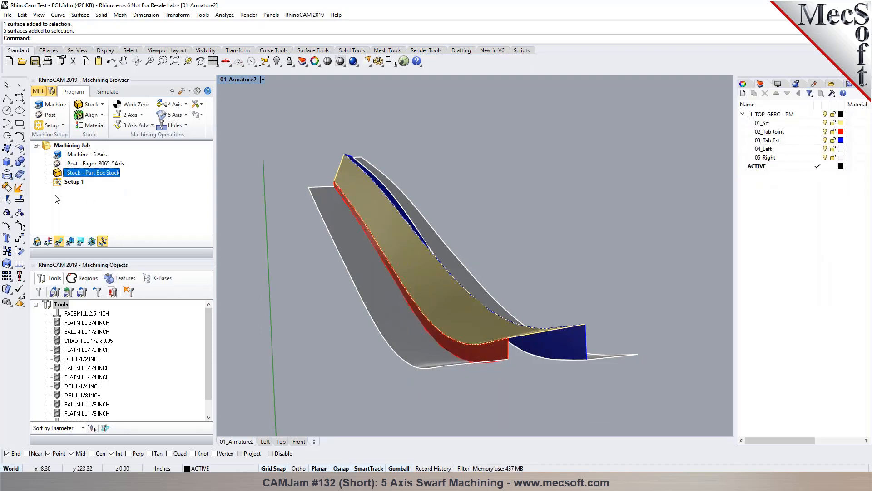
click(37, 240)
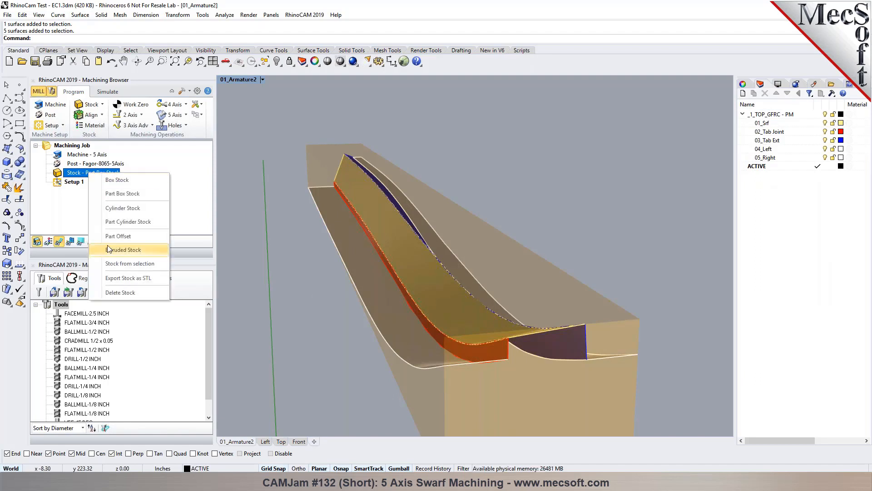
mouse_move(113, 263)
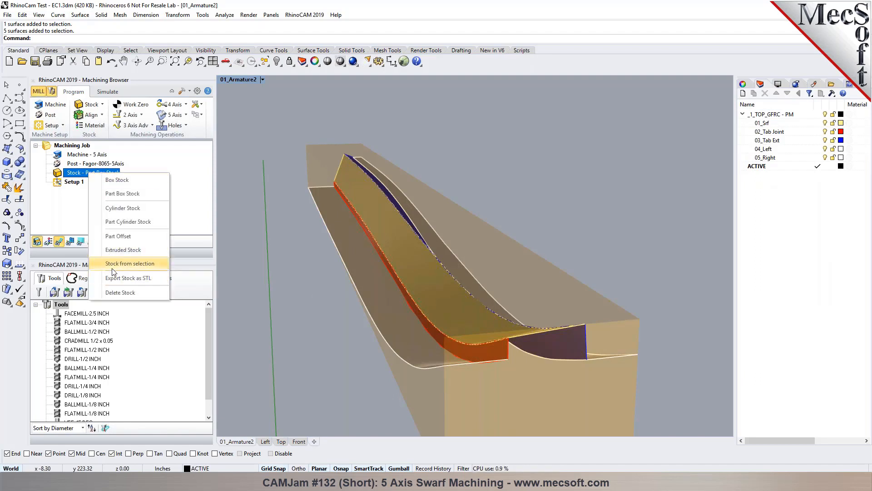
mouse_move(120, 292)
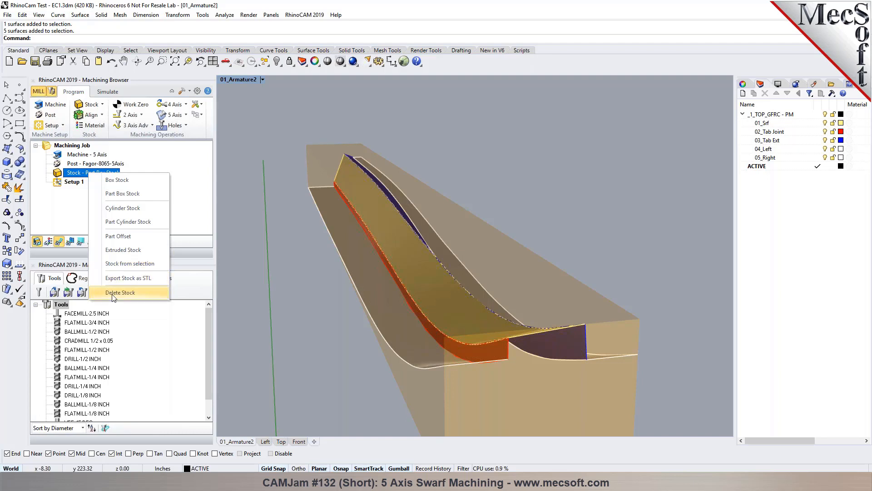
click(120, 292)
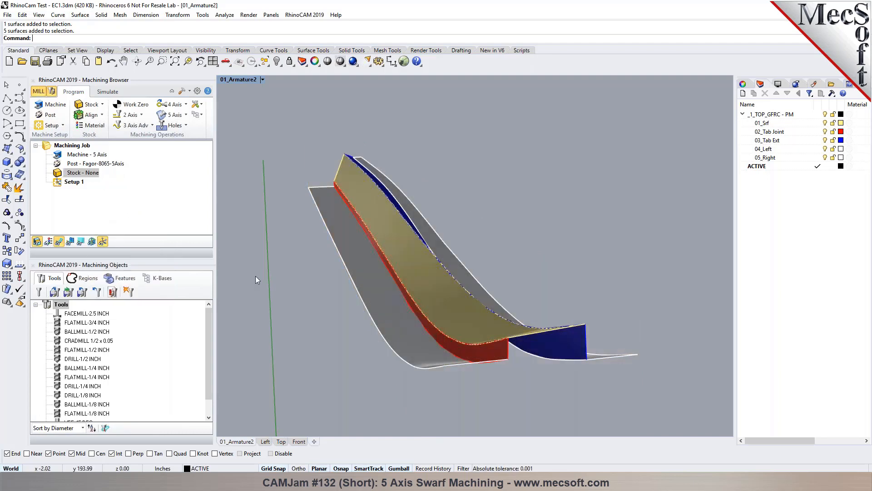
mouse_move(204, 198)
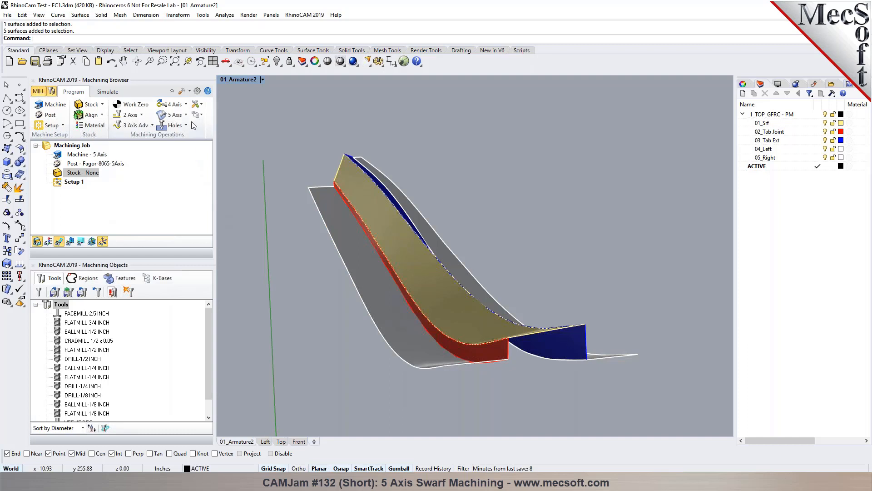
Start a 5 Axis Swarf operation with the wall surface and its lower edge as Floor Curve 1
click(175, 115)
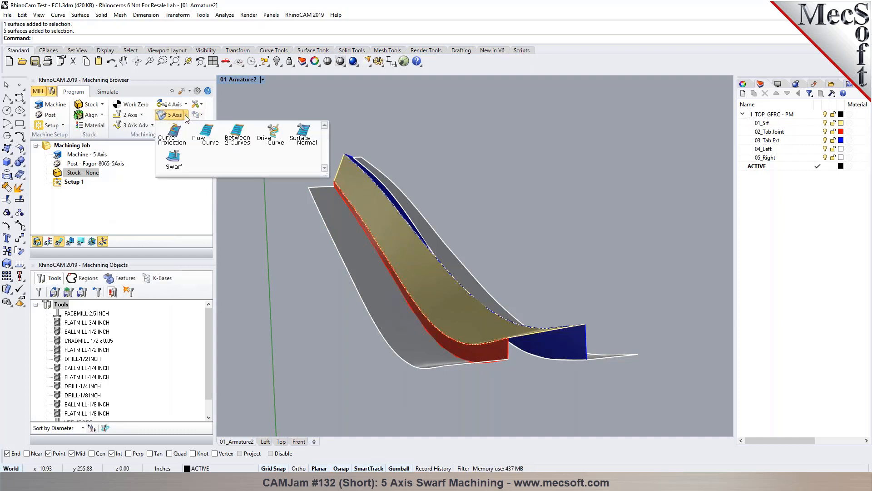
mouse_move(302, 136)
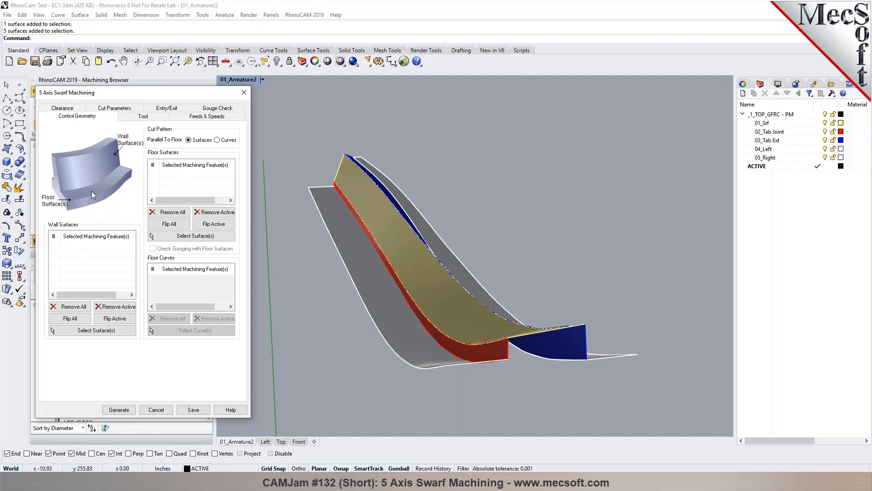
mouse_move(131, 295)
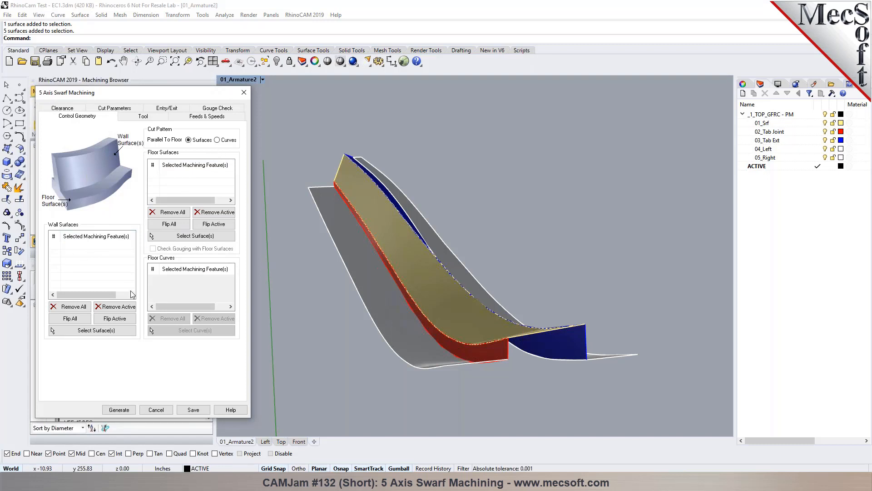
click(218, 140)
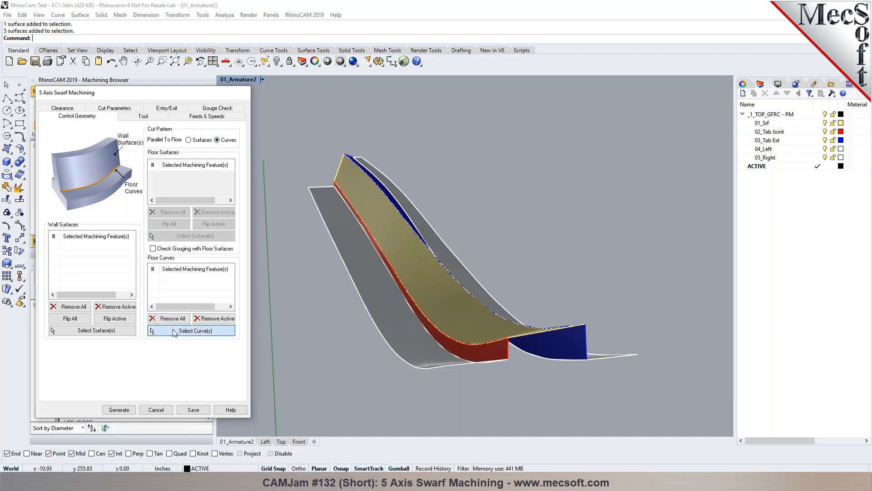
click(194, 331)
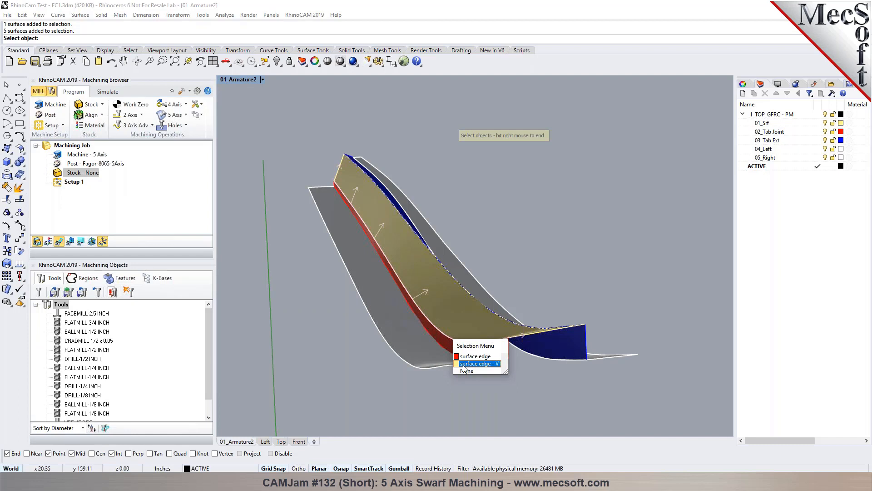
click(479, 364)
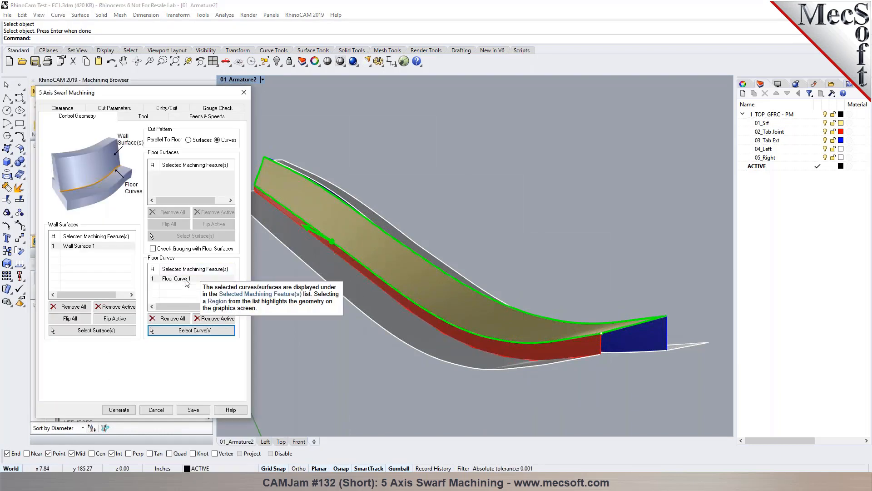
click(79, 246)
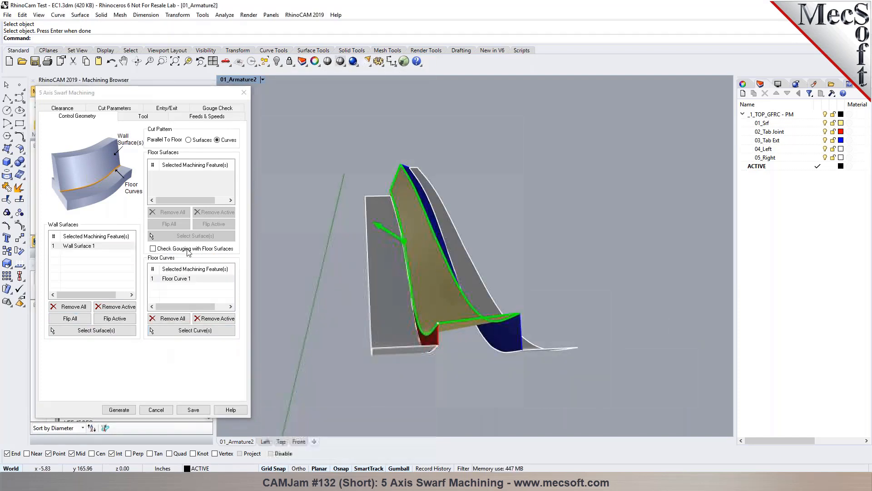
Create FLATMILL-1 INCH (flat end mill, 10.5 and 12 lengths) and save it as a new tool
click(143, 116)
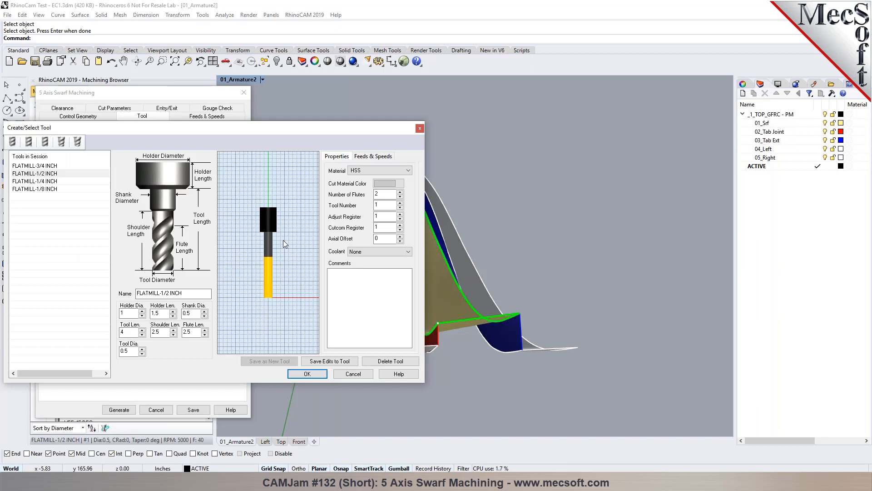
mouse_move(31, 156)
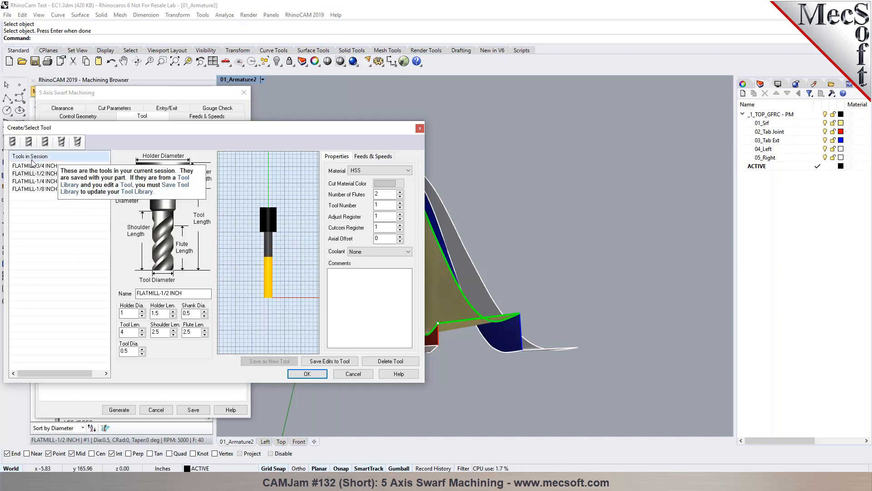
click(60, 142)
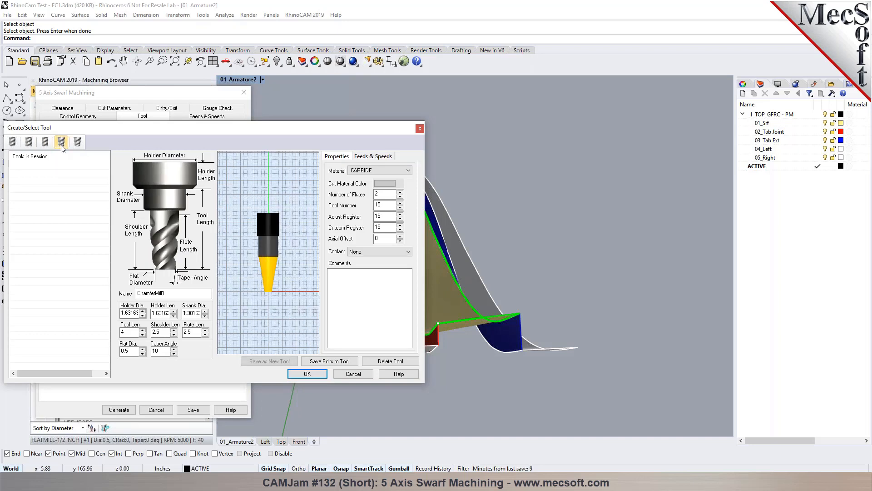
click(28, 142)
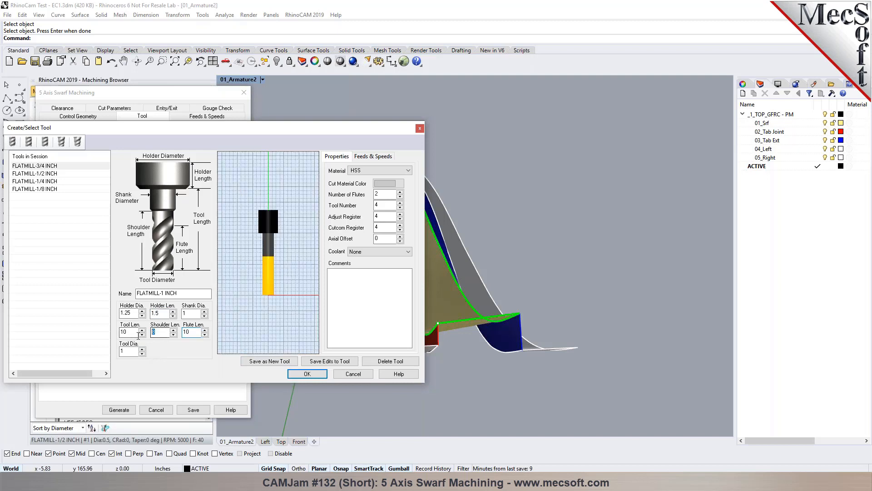
text(10.5)
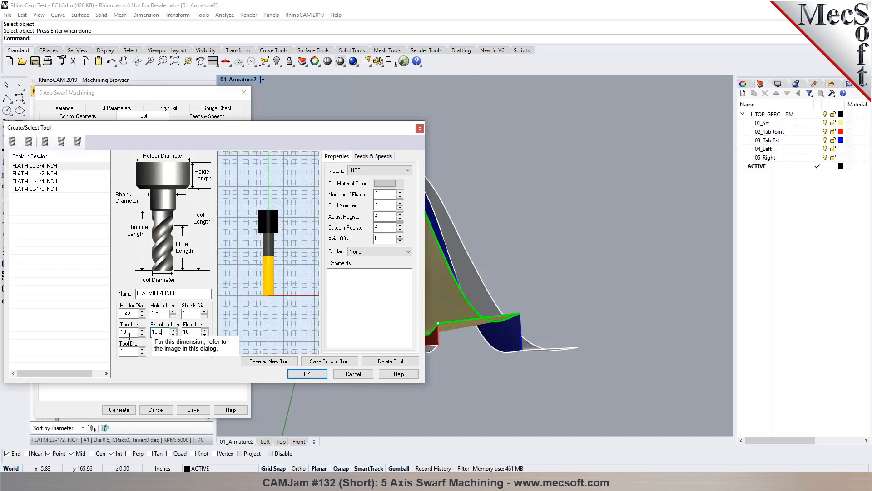
text(12)
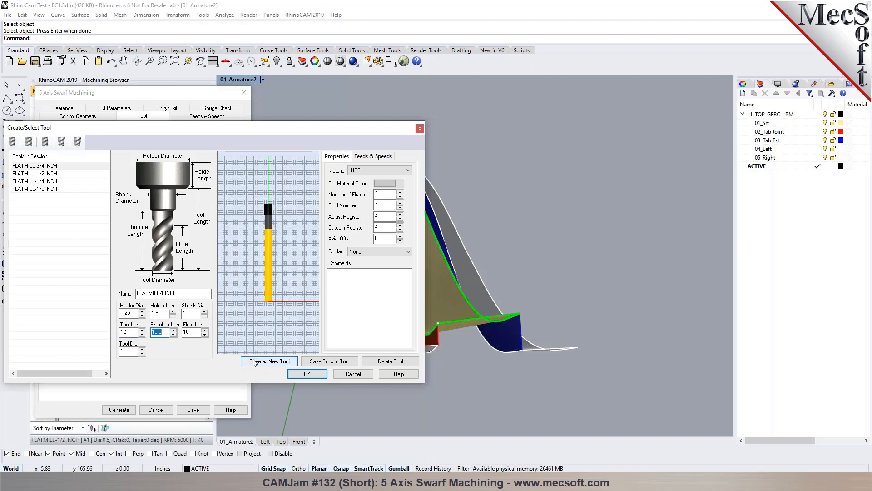
click(269, 361)
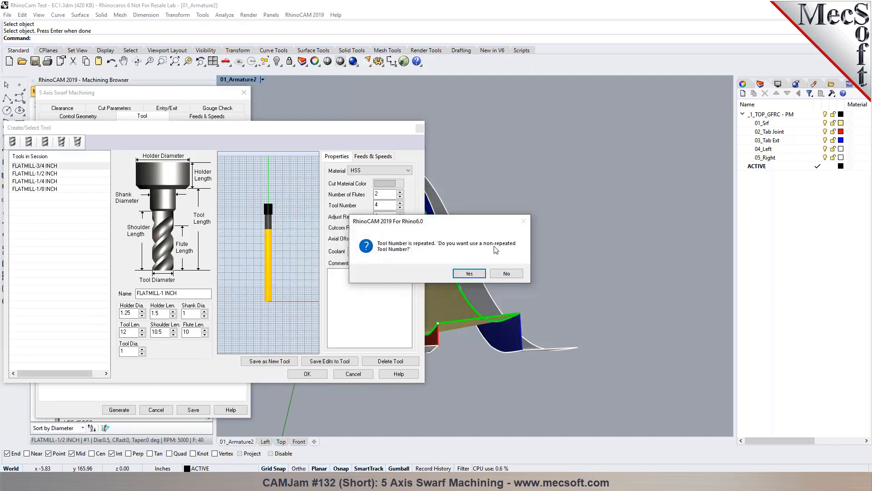
click(469, 274)
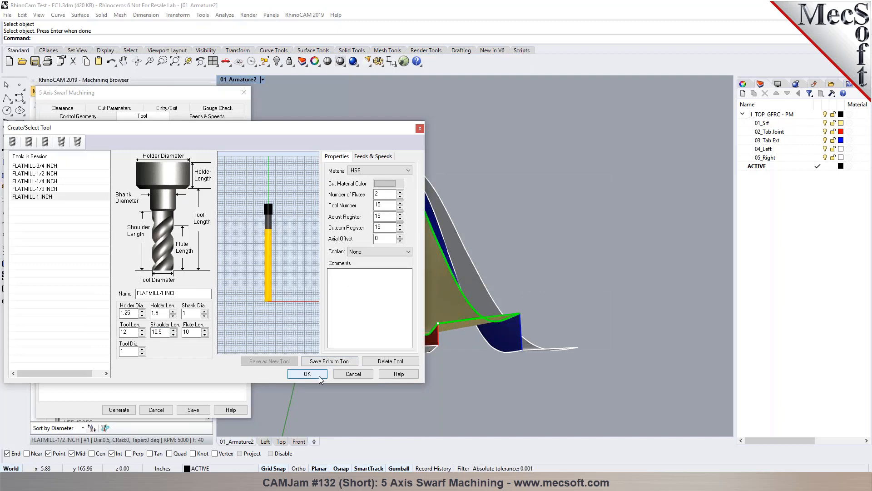
click(307, 373)
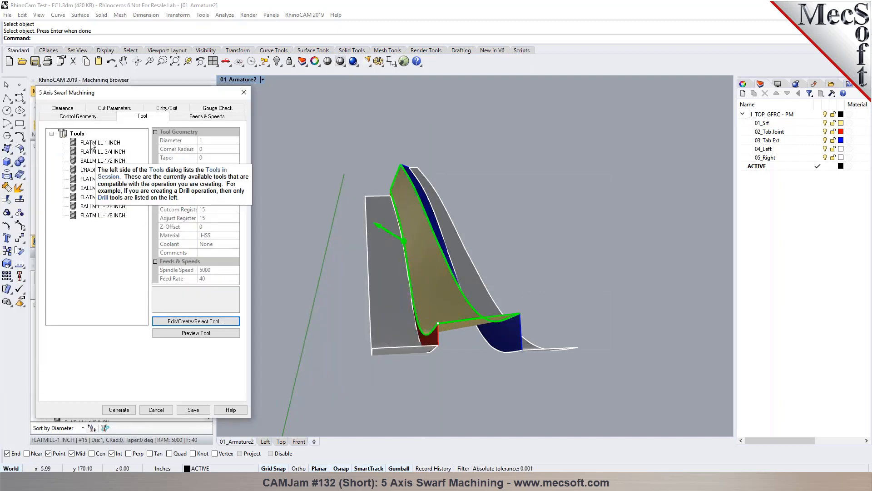
Assign FLATMILL-1 INCH, review feeds and speeds, and set clearance to a Y-axis cylinder
click(100, 143)
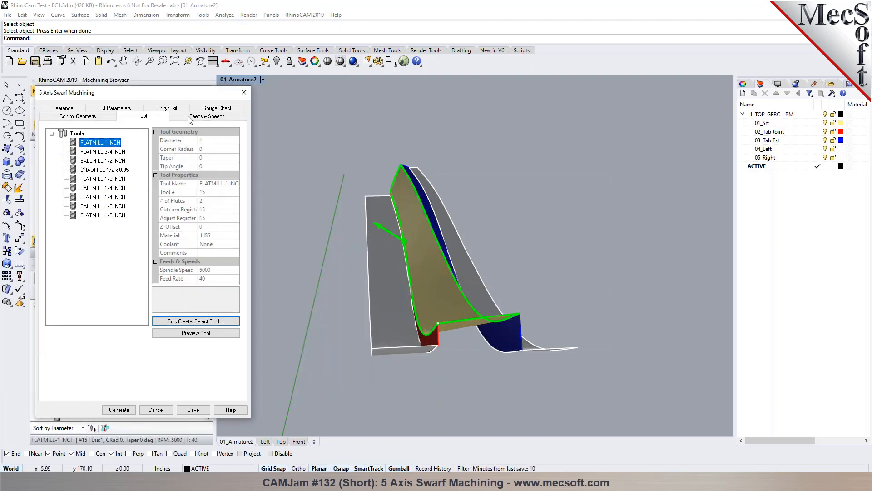
click(206, 117)
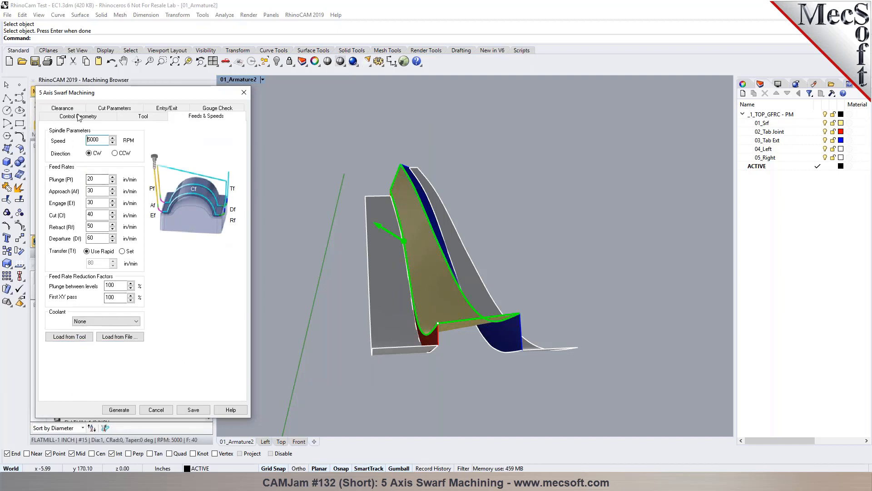
click(62, 116)
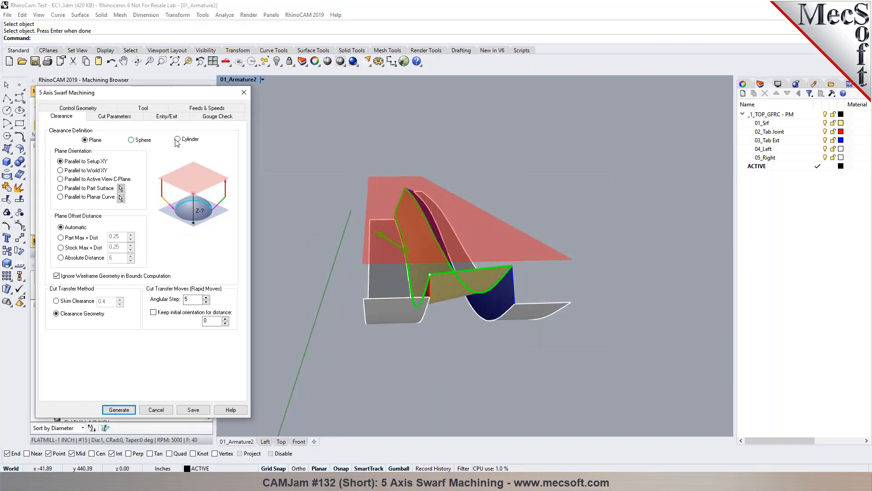
click(177, 139)
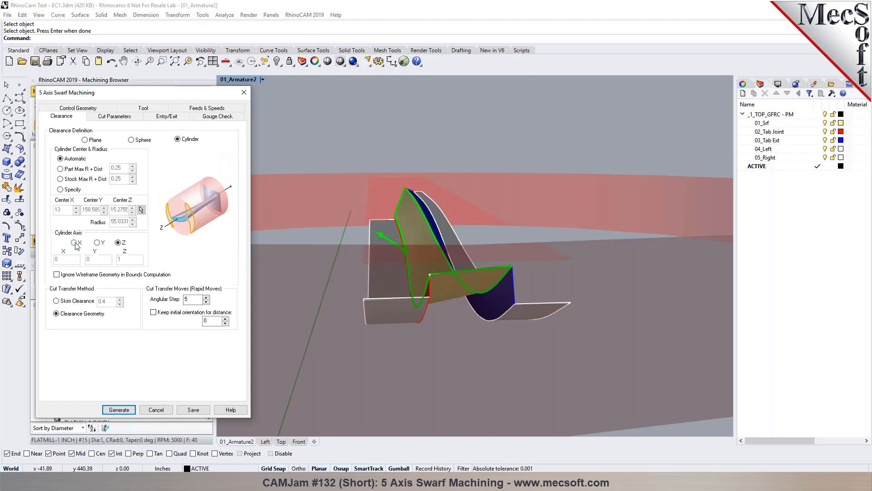
click(98, 242)
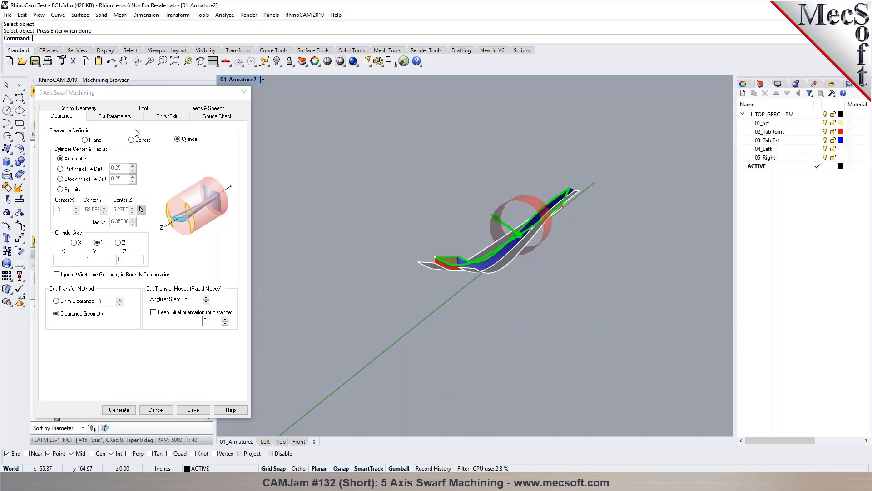
click(85, 140)
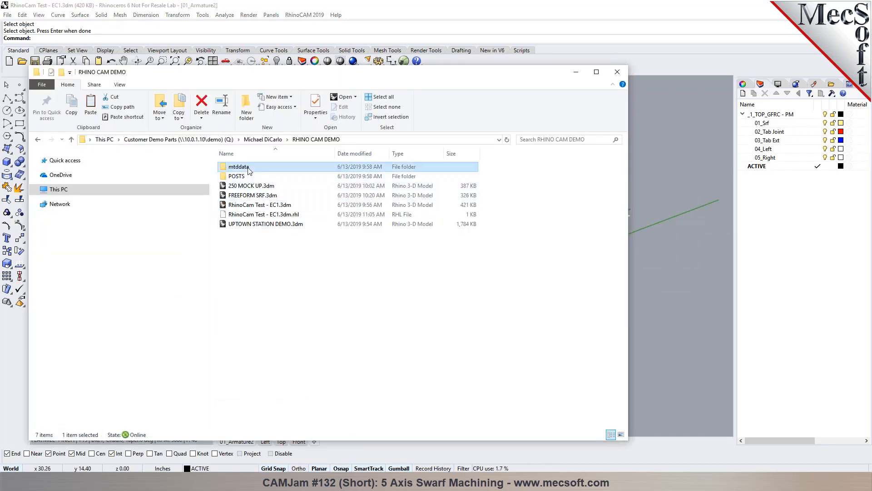
Browse into mtddata, select DMS_OHG_16hp.mtd, then minimize Explorer
double_click(239, 166)
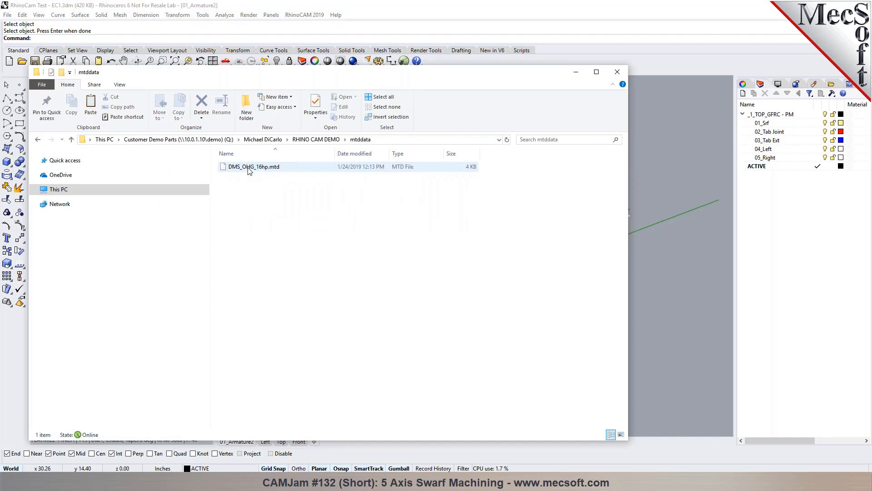
click(253, 166)
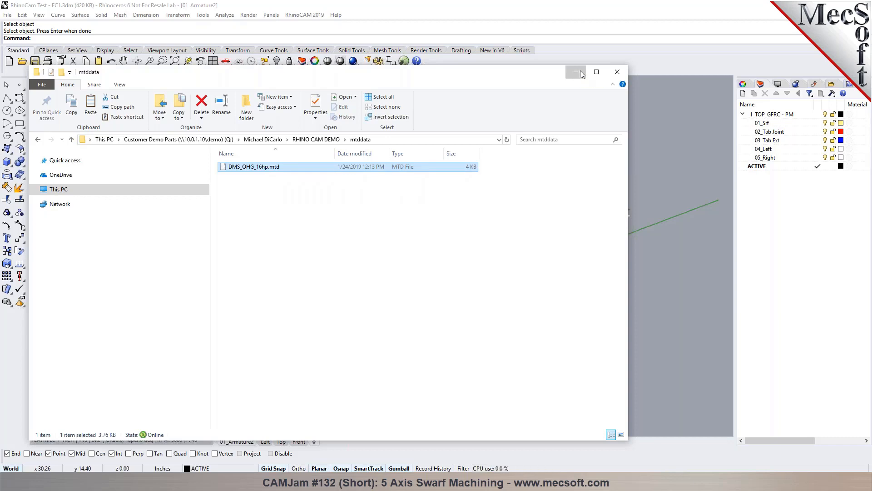
click(577, 72)
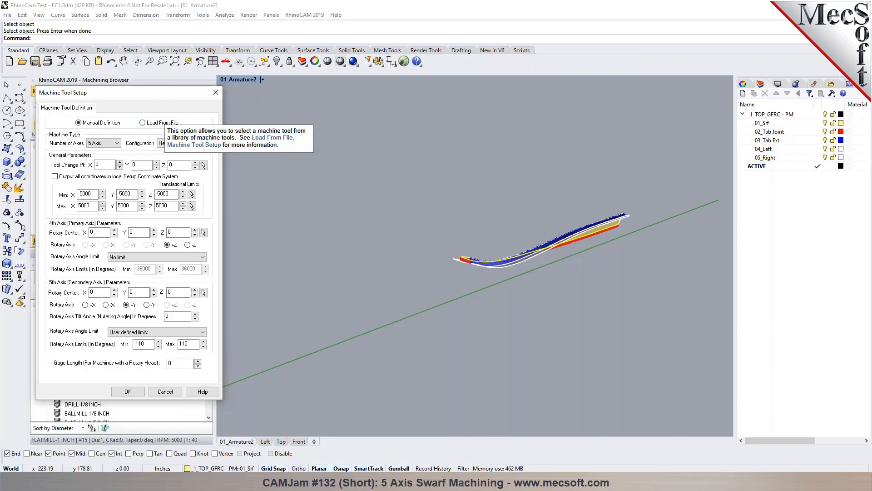
Set Machine Tool Setup to Load From File and bring up the Machines folder
click(143, 122)
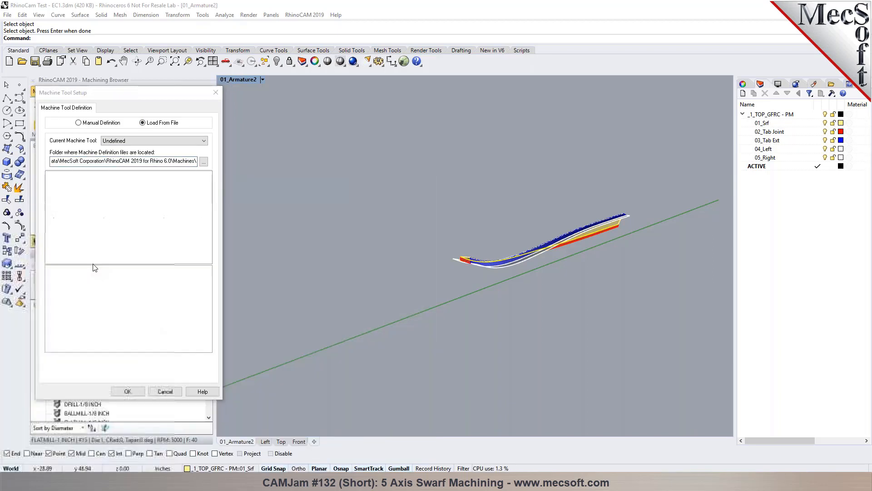
click(203, 162)
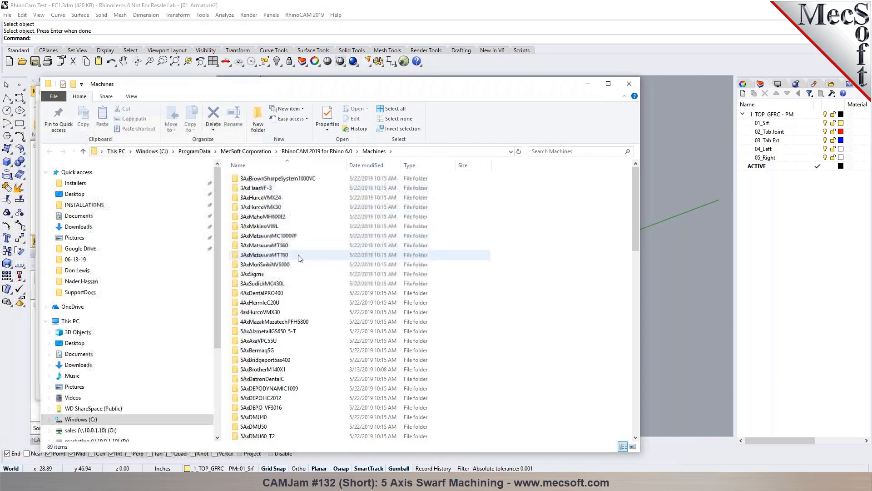
Enter the MAXXIS 5Axis folder and bring up the context menu for MAXXIS 5Axis.xml
scroll(down, 3)
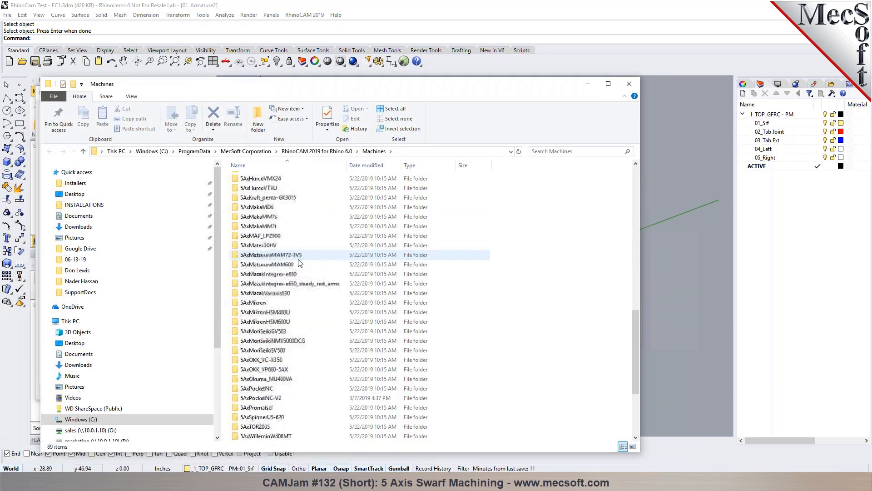
scroll(down, 3)
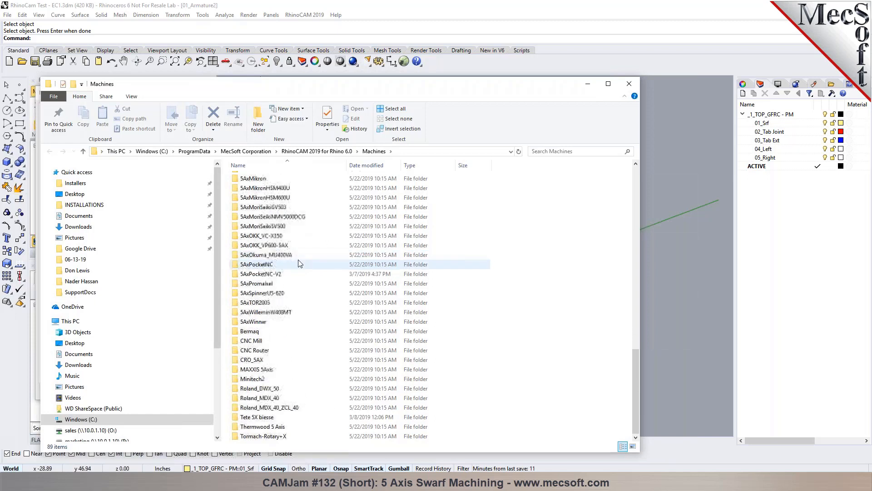
click(257, 369)
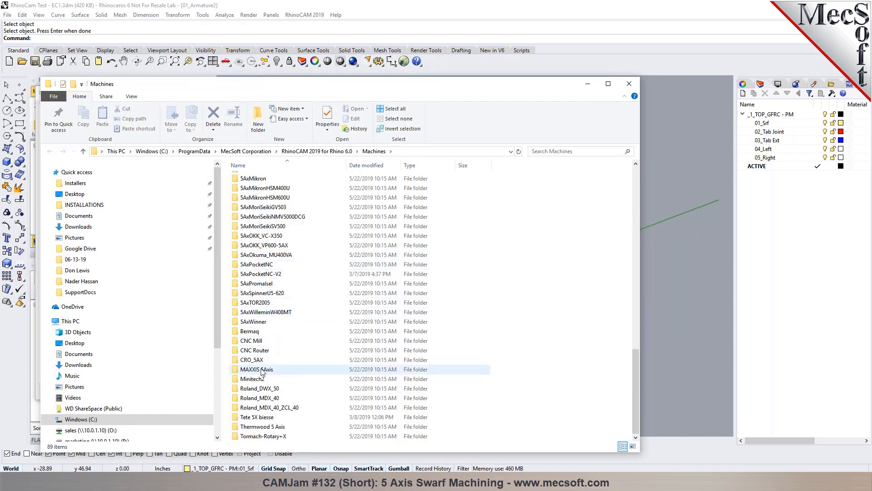
click(256, 369)
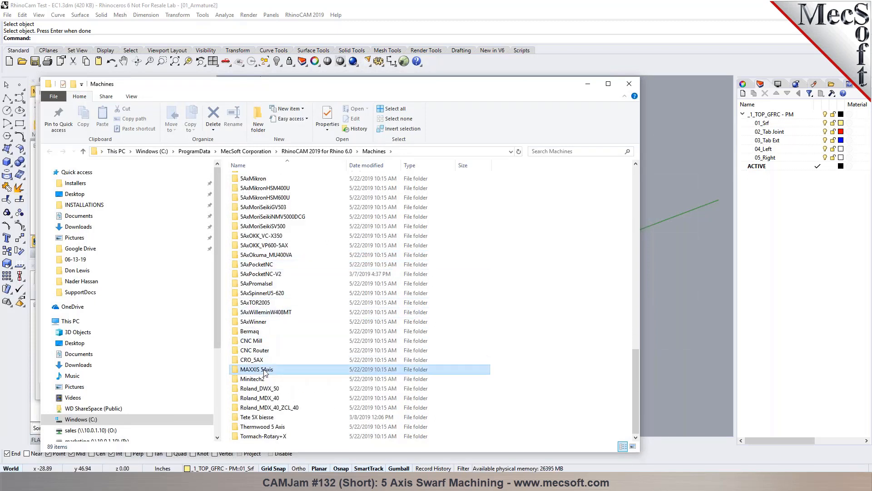
double_click(256, 369)
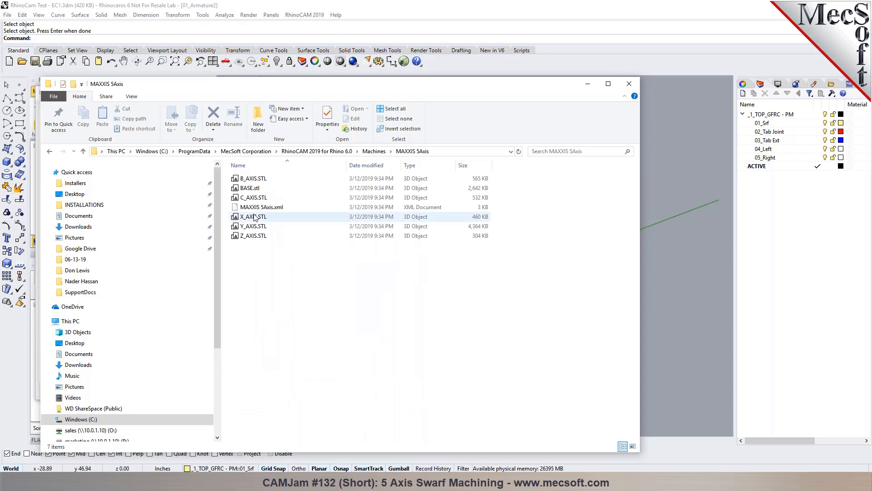
right_click(261, 207)
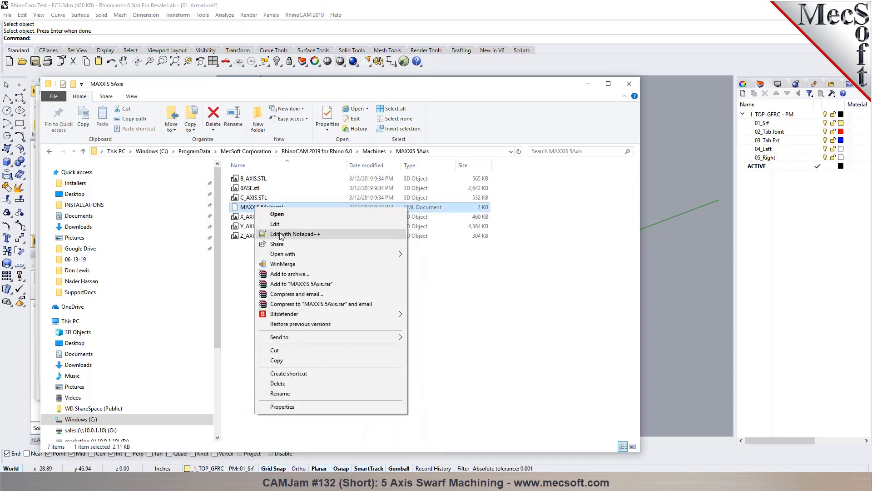
Review MAXXIS 5Axis.xml in Notepad++ and close it
click(295, 234)
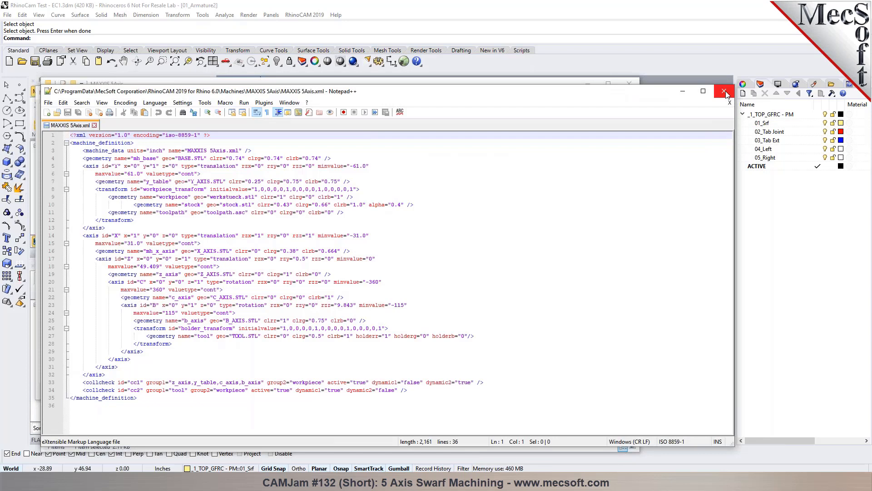
click(725, 90)
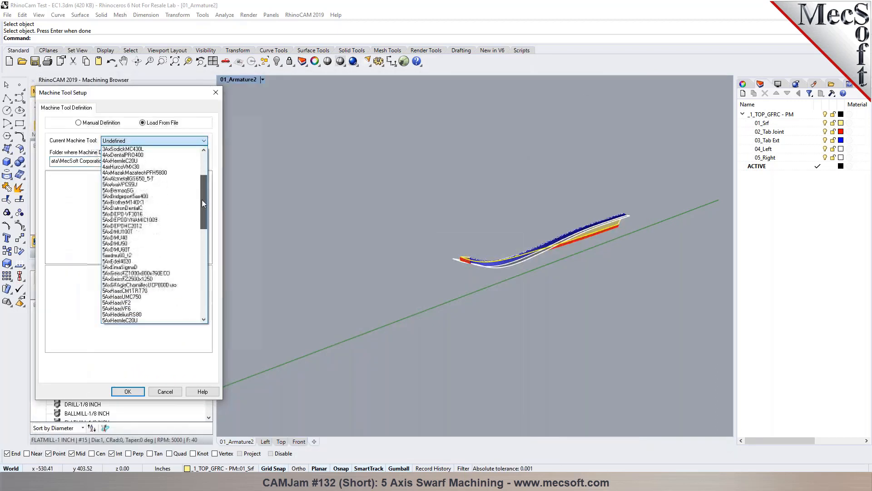
Pick MAXXIS 5Axis as the current machine tool so its 3D model loads in the view
scroll(down, 3)
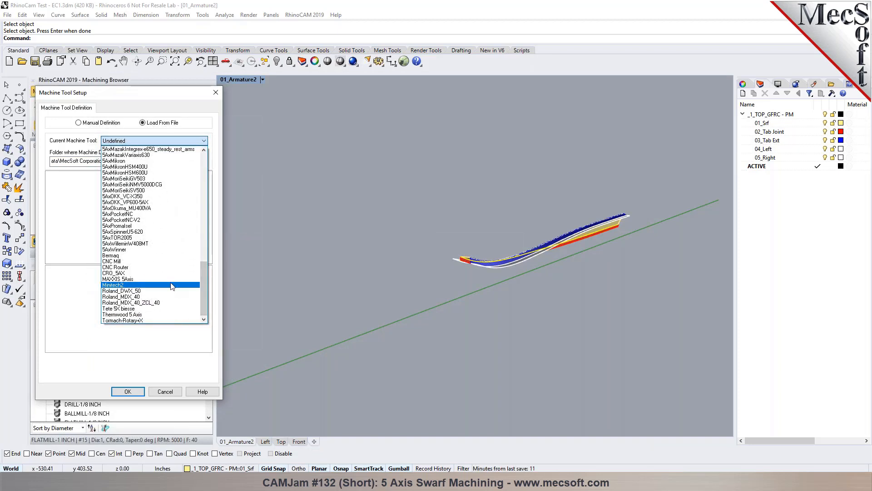
click(118, 279)
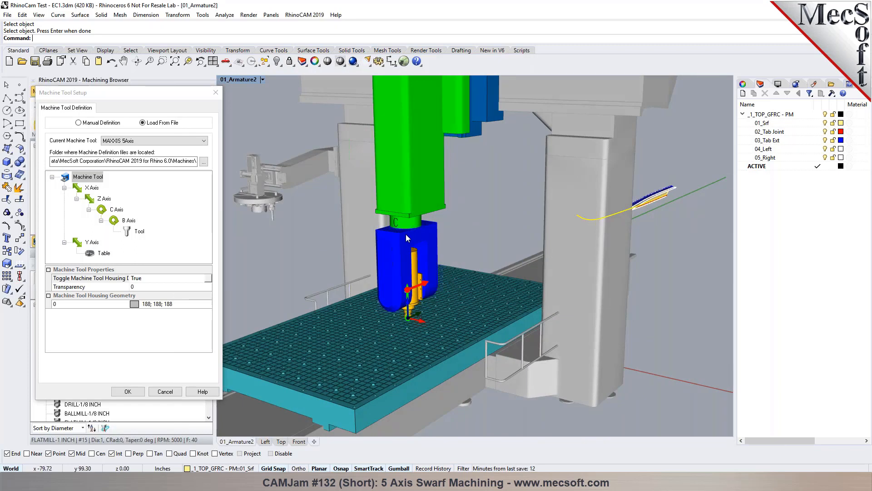
mouse_move(398, 254)
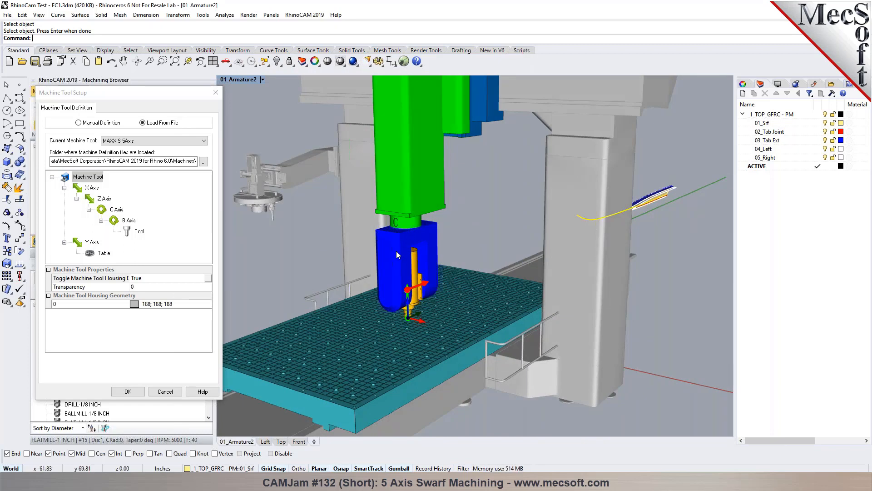